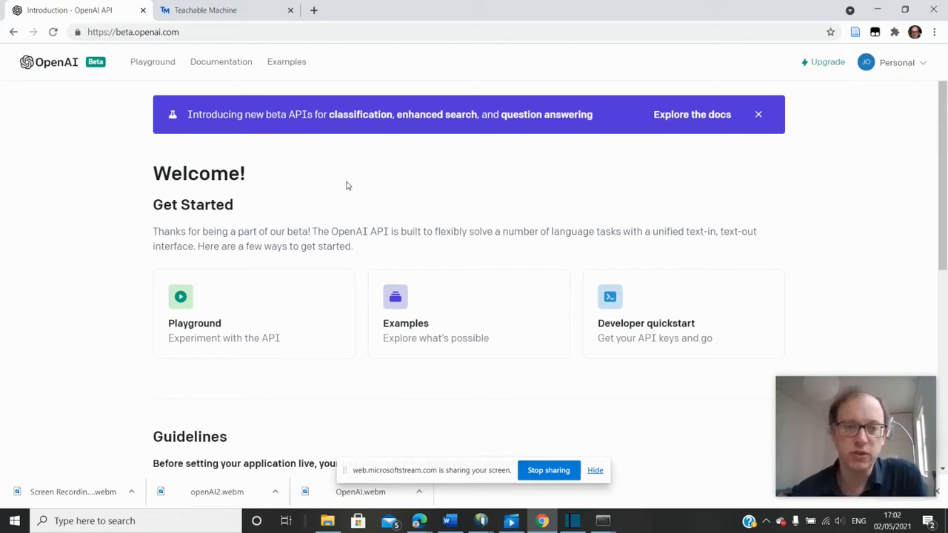
{"action": "mouse_move", "coordinate": [517, 400]}
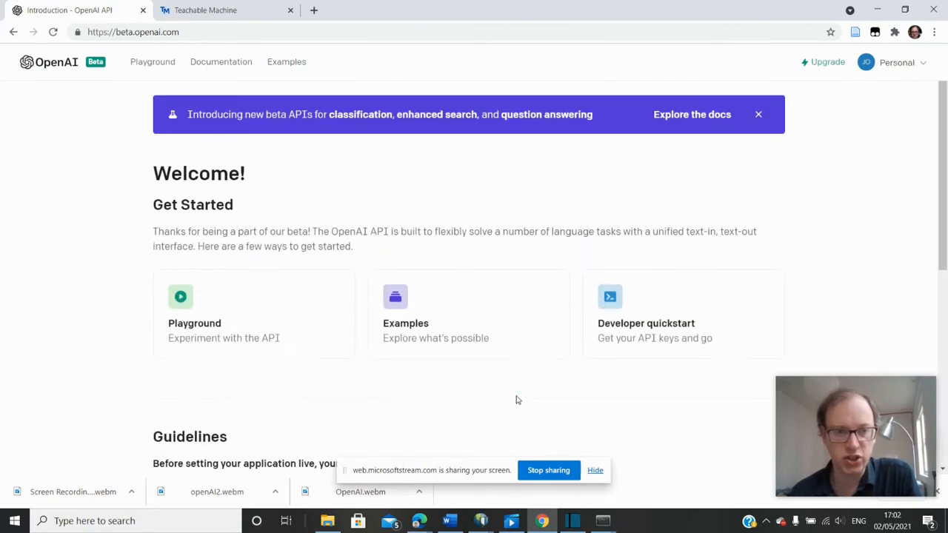
{"action": "mouse_move", "coordinate": [242, 319]}
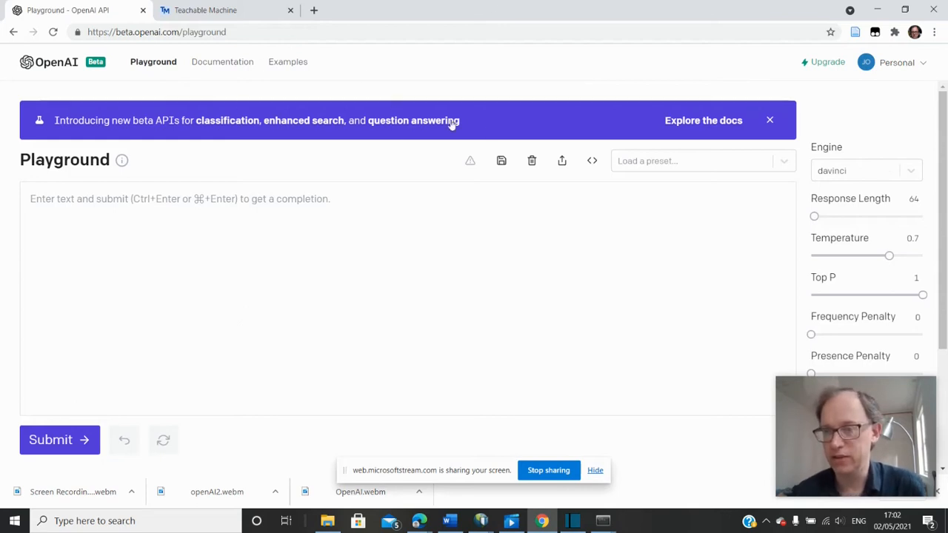
{"action": "mouse_move", "coordinate": [814, 216]}
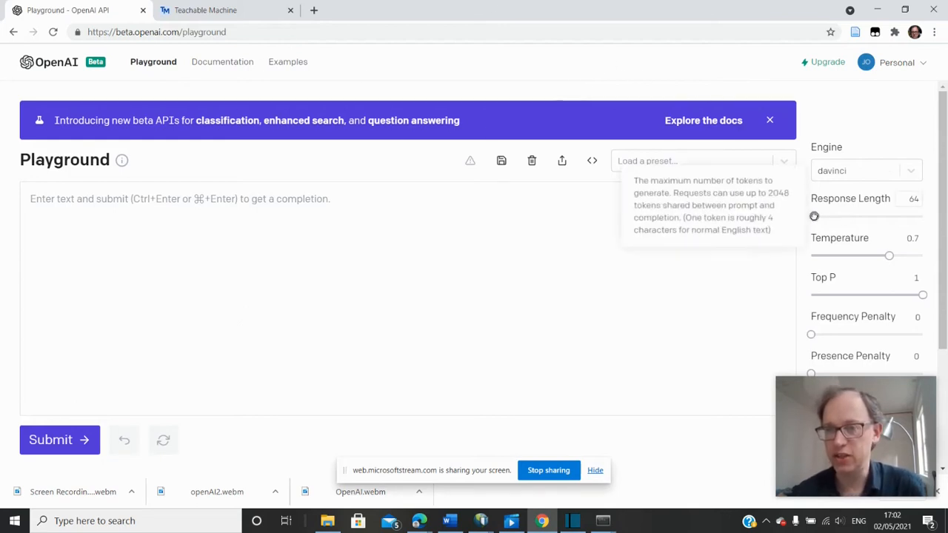
Step: Raise the maximum response length from 64 to 979 tokens and focus the prompt area
{"action": "left_click_drag", "start_coordinate": [814, 216], "coordinate": [865, 216]}
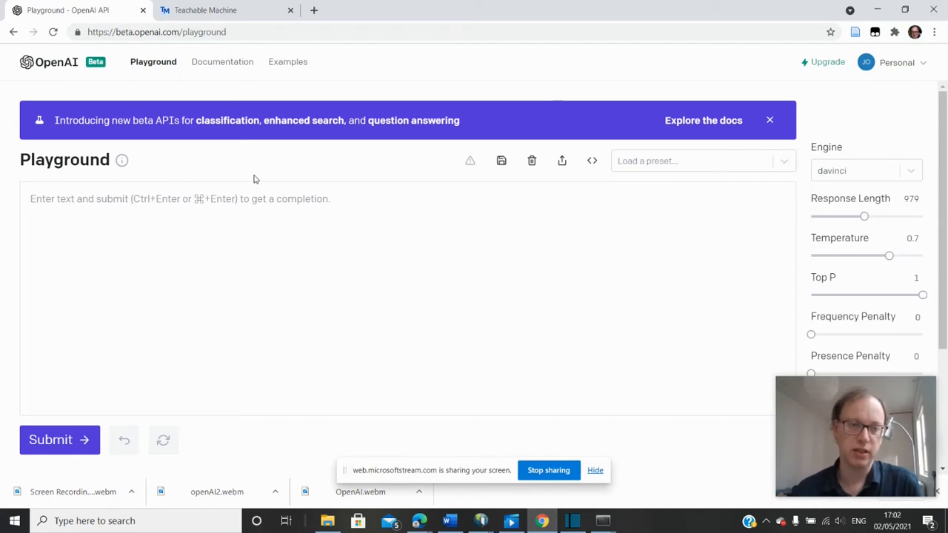
{"action": "left_click", "coordinate": [155, 215]}
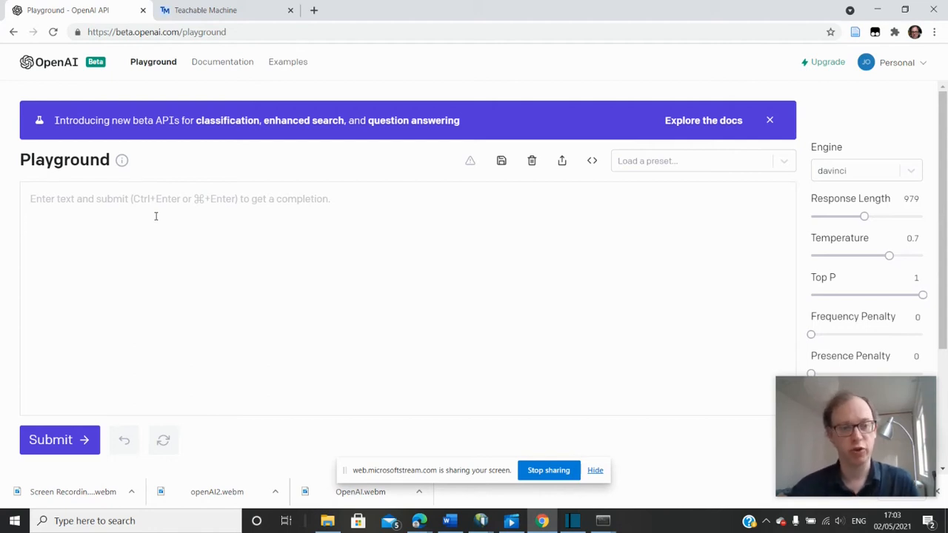
{"action": "type", "text": "T"}
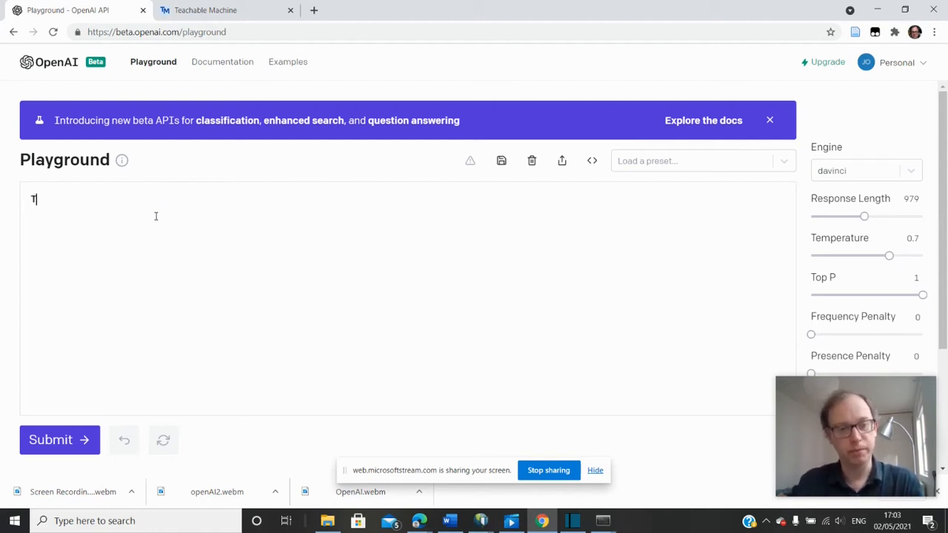
{"action": "type", "text": "he important thing a"}
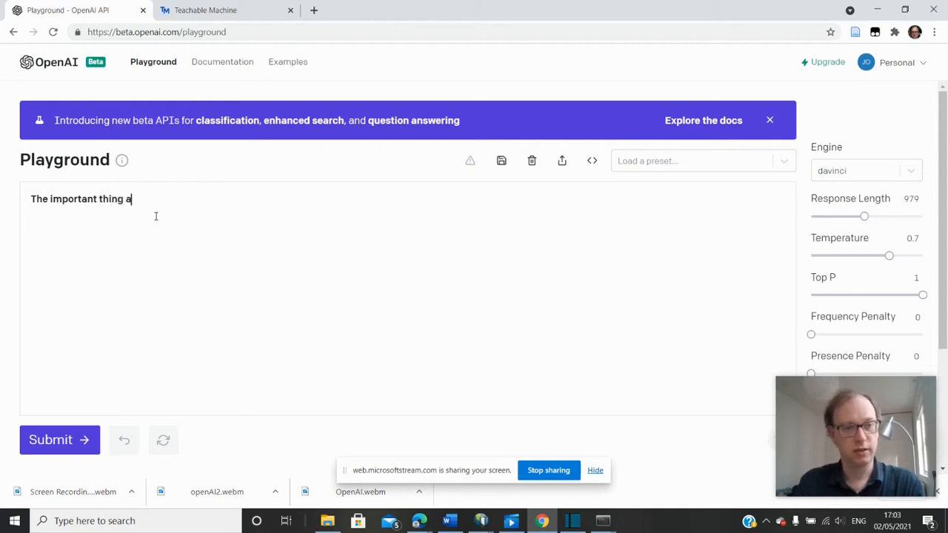
{"action": "type", "text": "bout AI is"}
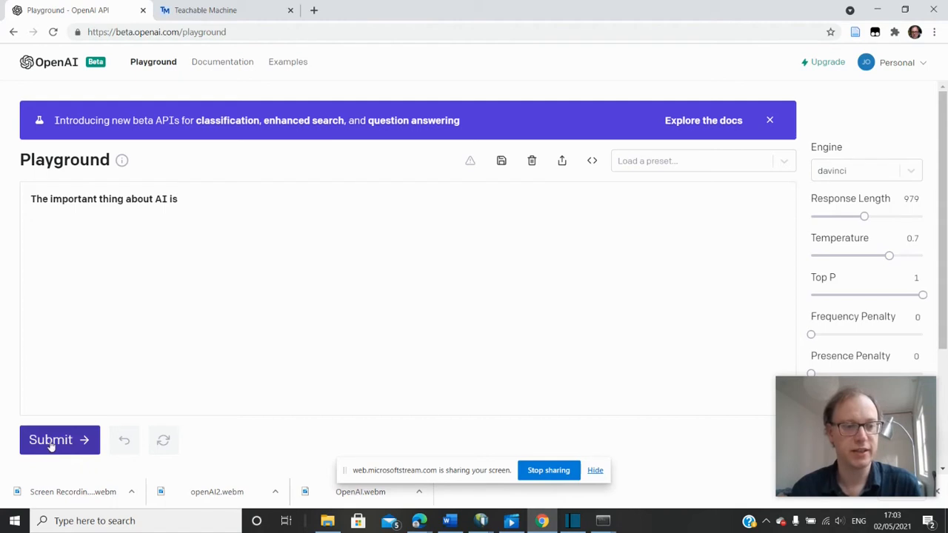
{"action": "left_click", "coordinate": [51, 438]}
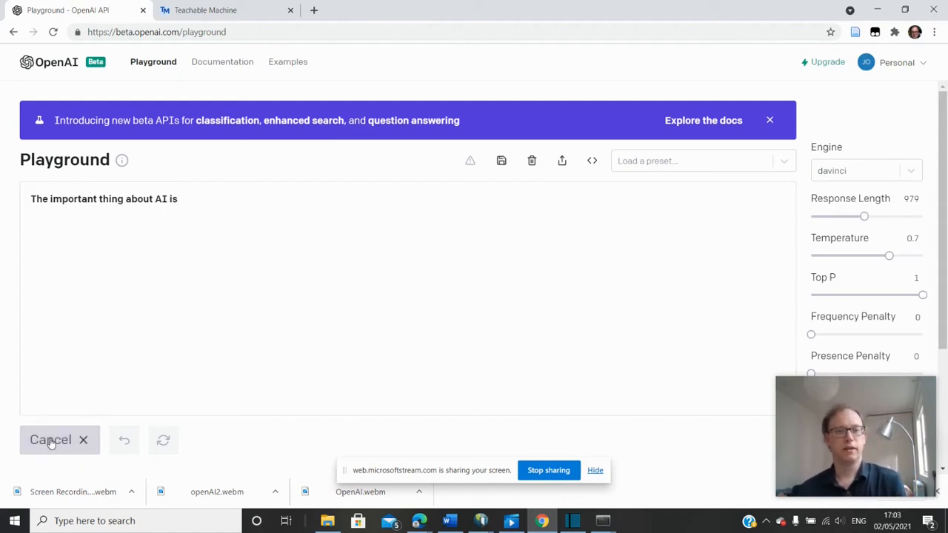
{"action": "type", "text": "that it is actually a great tool to promote human rights and to promote the rule of law and to promote democracy."}
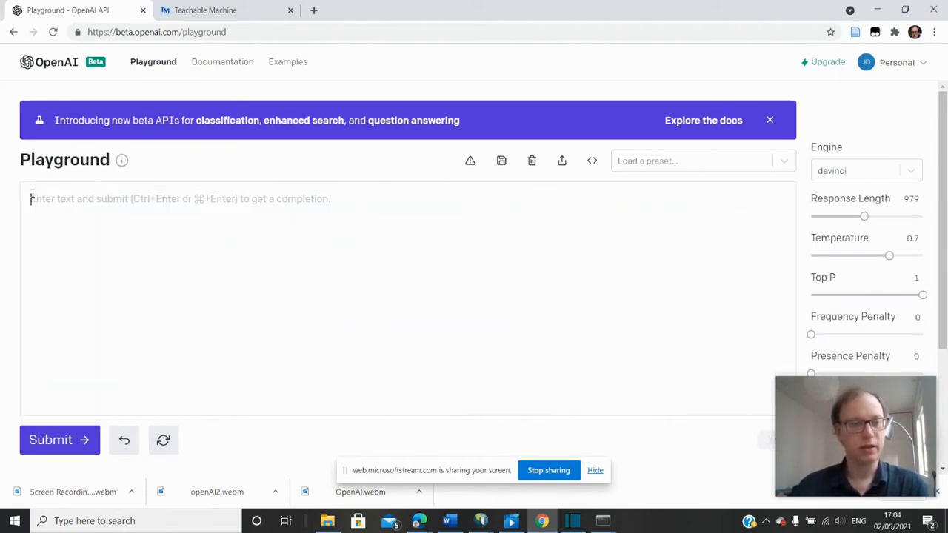
Step: Submit the prompt 'Je suis' so davinci generates a long French news-style completion, then review it
{"action": "type", "text": "Je su"}
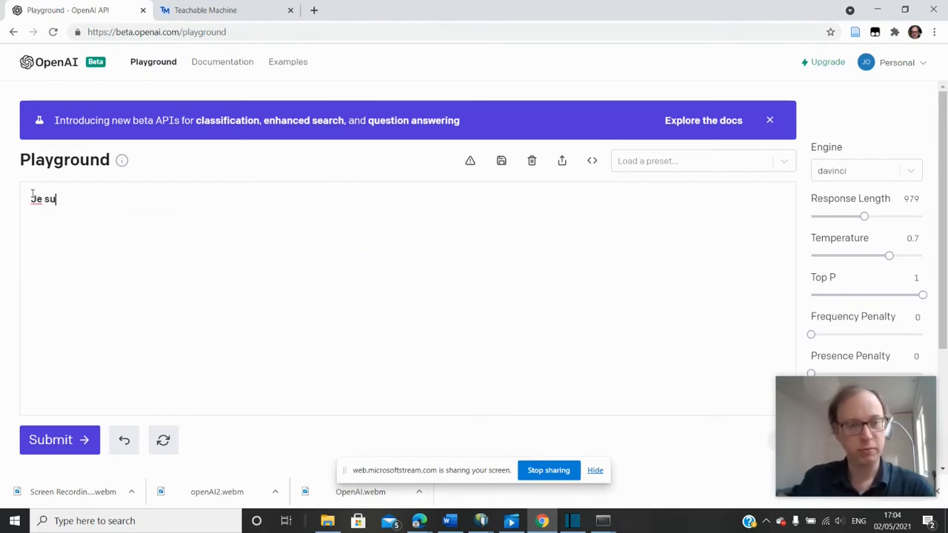
{"action": "left_click", "coordinate": [59, 439]}
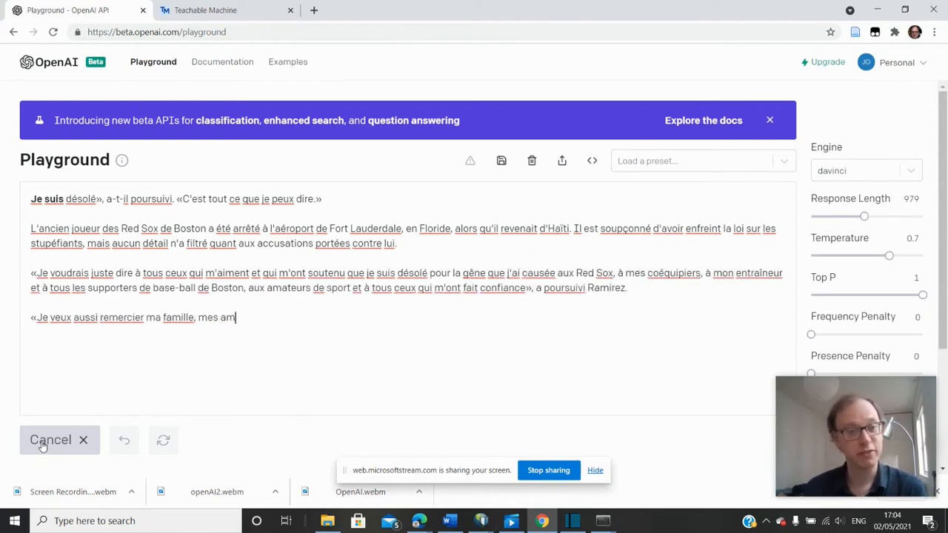
{"action": "type", "text": "is et mes avocats pour leur soutien et leur amour. Je vais m'en remettre et je vous promets que je vais faire tout ce que je peux pour m'améliorer et reprendre une vie normale.»"}
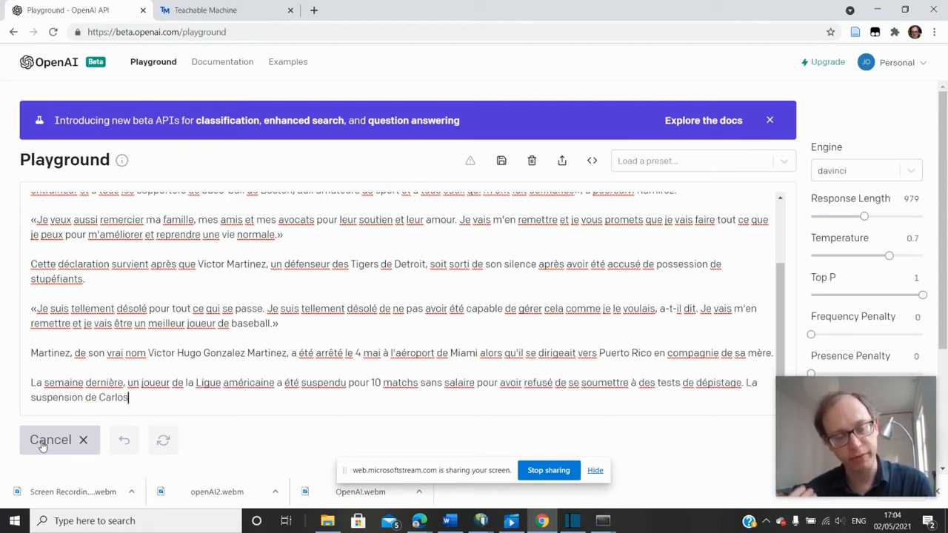
{"action": "type", "text": "Quentin, des Padres de San Diego, a été imposée par le commissaire de la Ligue américaine, Bud Selig, qui a précisé que le joueur avait «choisi de faire fi de l'exigence de la Ligue de se soum"}
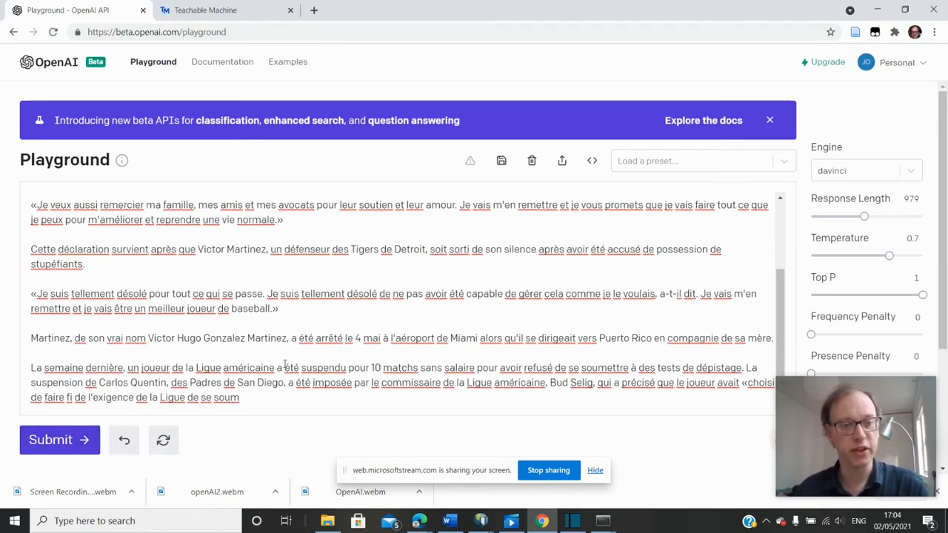
{"action": "scroll", "scroll_direction": "down", "scroll_amount": 3}
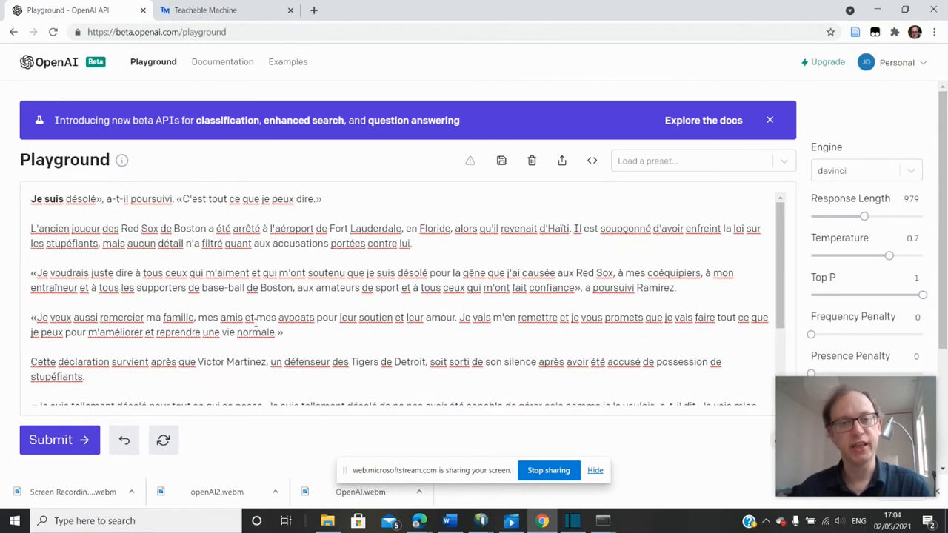
{"action": "mouse_move", "coordinate": [240, 75]}
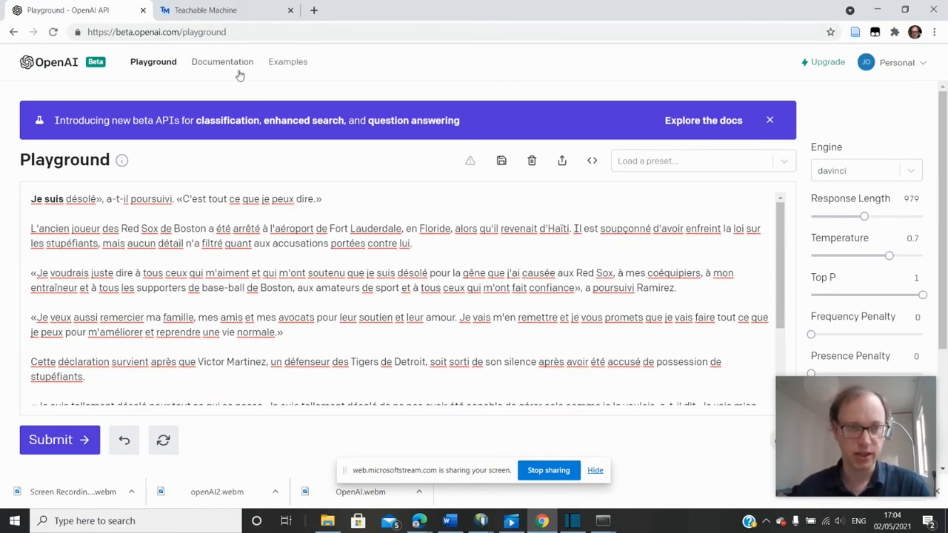
{"action": "mouse_move", "coordinate": [222, 62]}
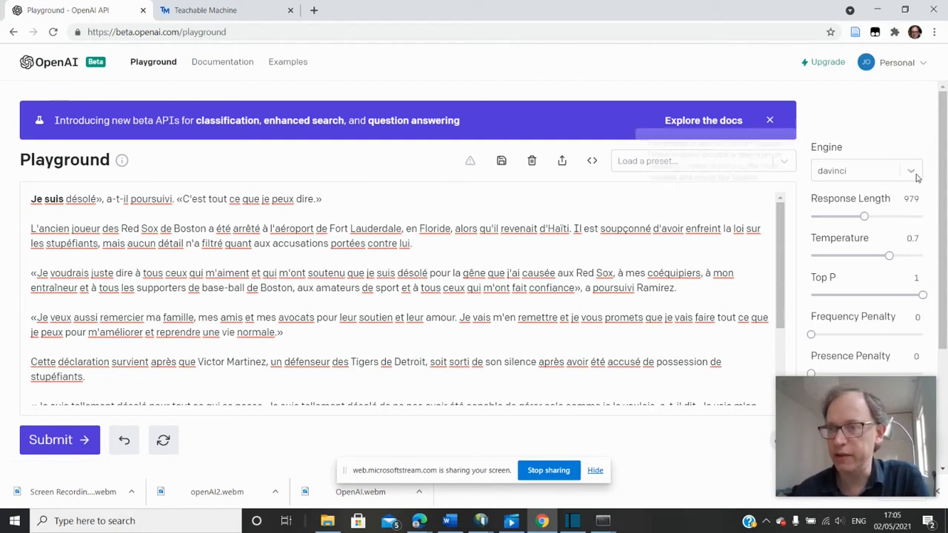
Step: Switch the Playground engine from davinci to curie
{"action": "left_click", "coordinate": [865, 171]}
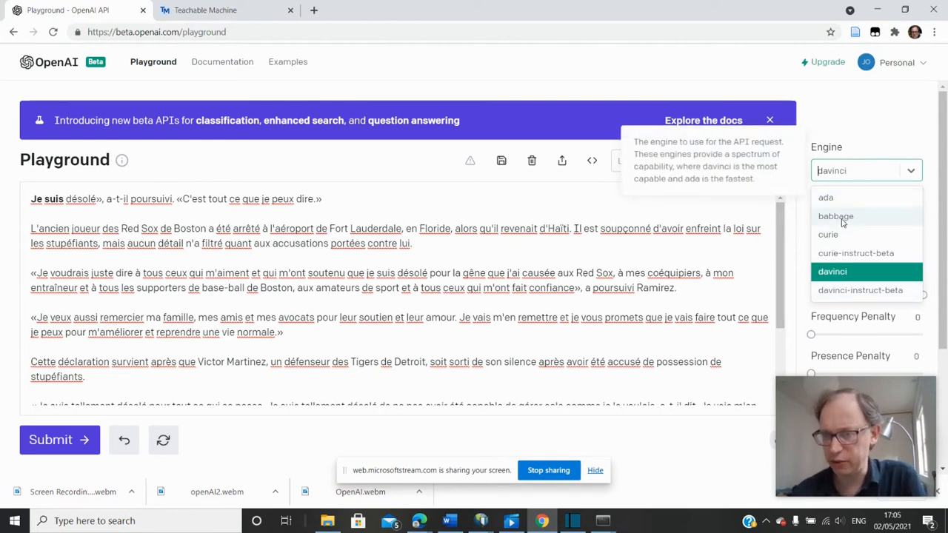
{"action": "mouse_move", "coordinate": [828, 234]}
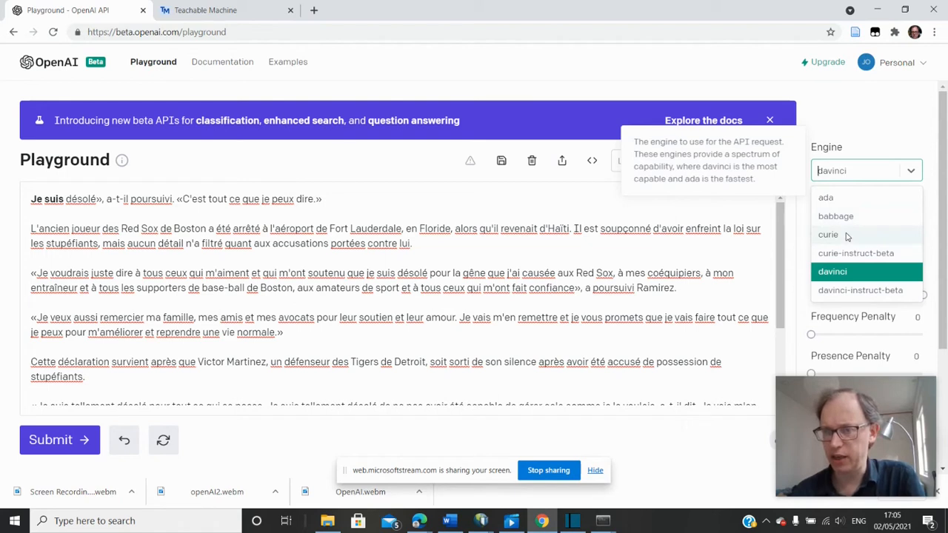
{"action": "left_click", "coordinate": [828, 234]}
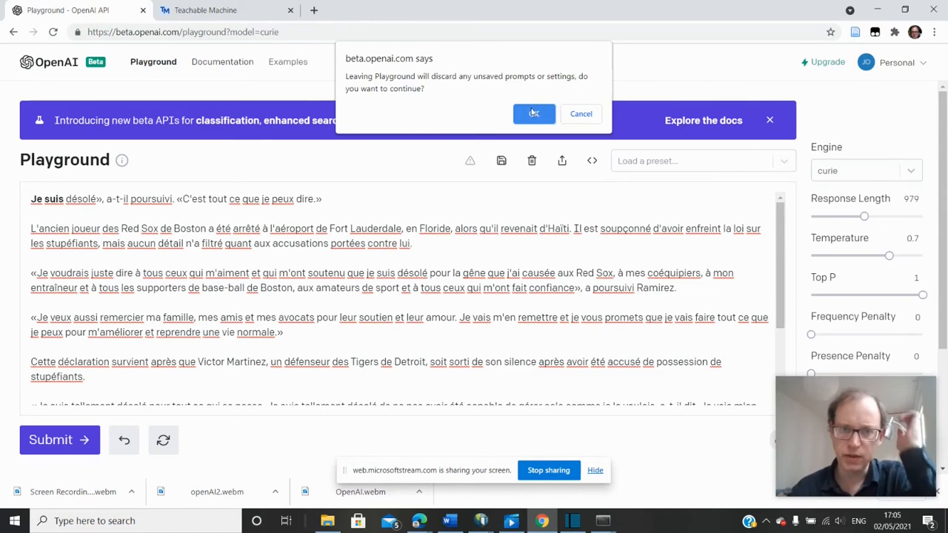
Step: Leave the Playground for the Developer quickstart, reveal the secret API key and jump to making requests
{"action": "left_click", "coordinate": [533, 112]}
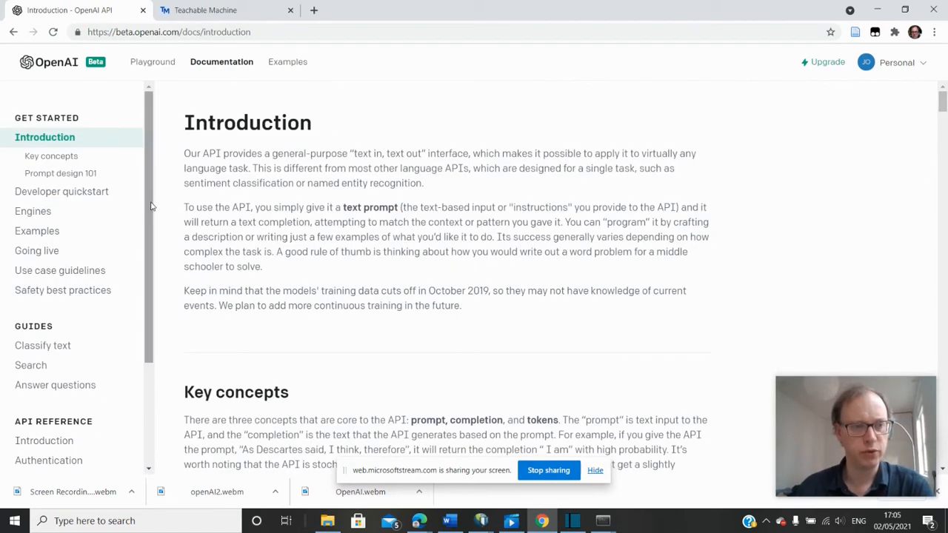
{"action": "mouse_move", "coordinate": [62, 191]}
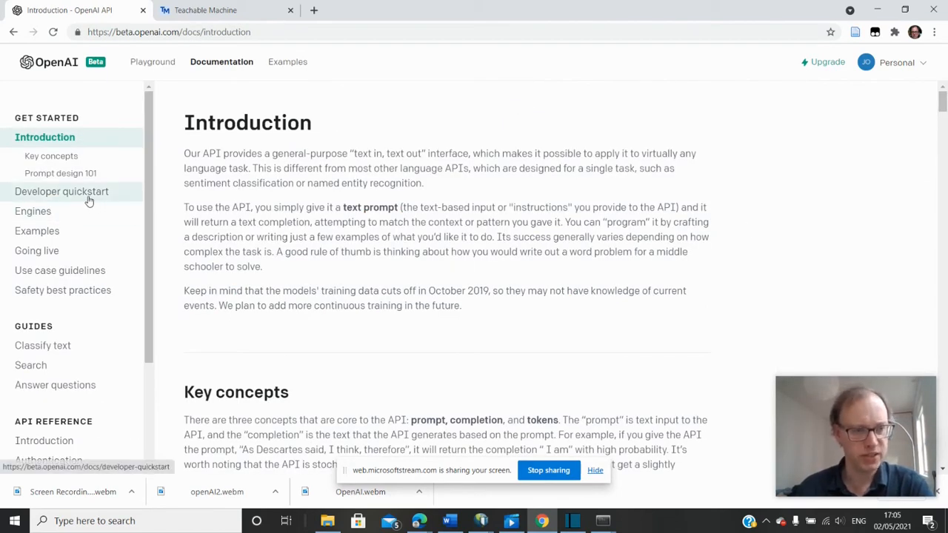
{"action": "left_click", "coordinate": [62, 191]}
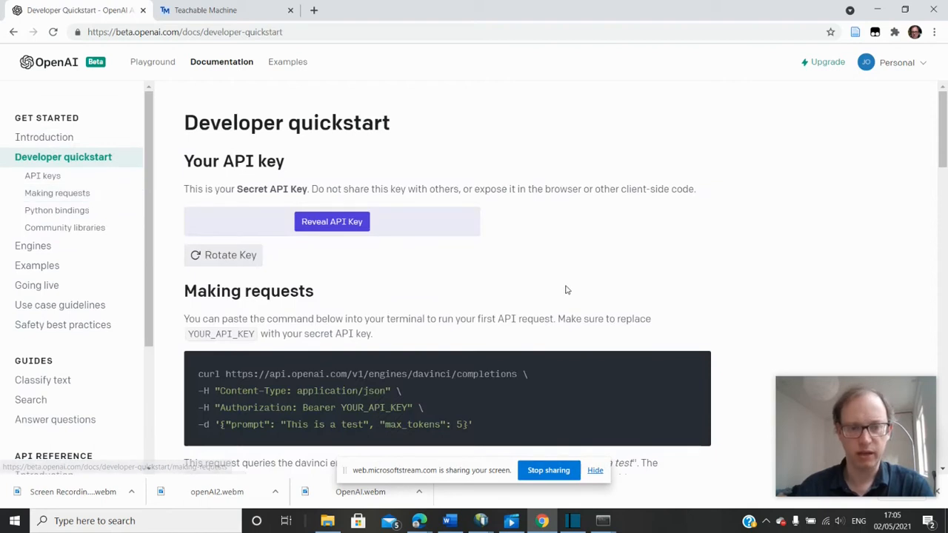
{"action": "left_click", "coordinate": [332, 222]}
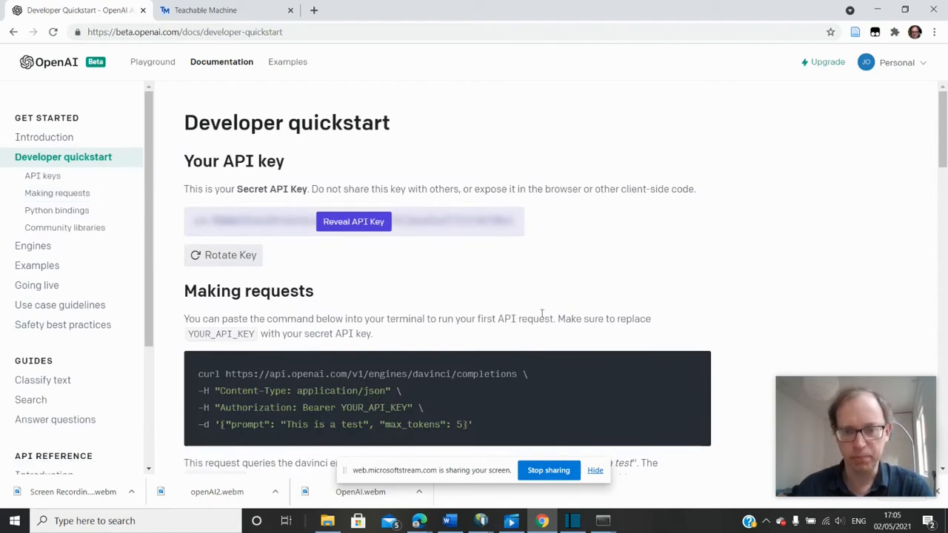
{"action": "left_click", "coordinate": [56, 193]}
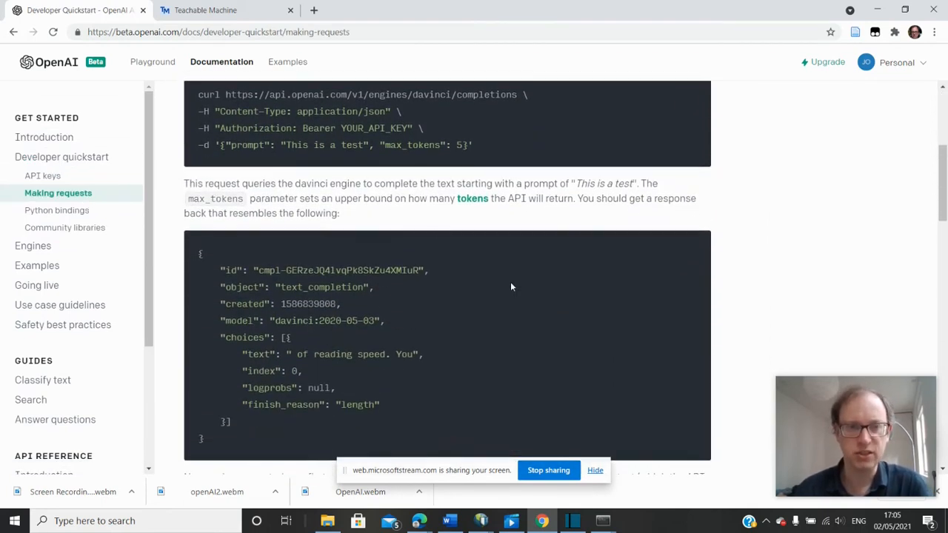
Step: Read through the Python bindings setup code down to the Community libraries section
{"action": "scroll", "scroll_direction": "down", "scroll_amount": 3}
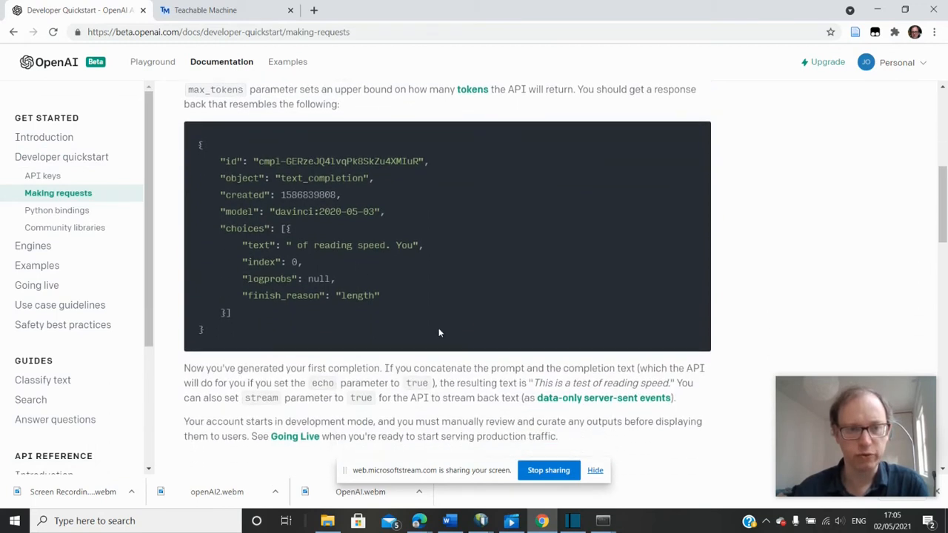
{"action": "left_click", "coordinate": [58, 210]}
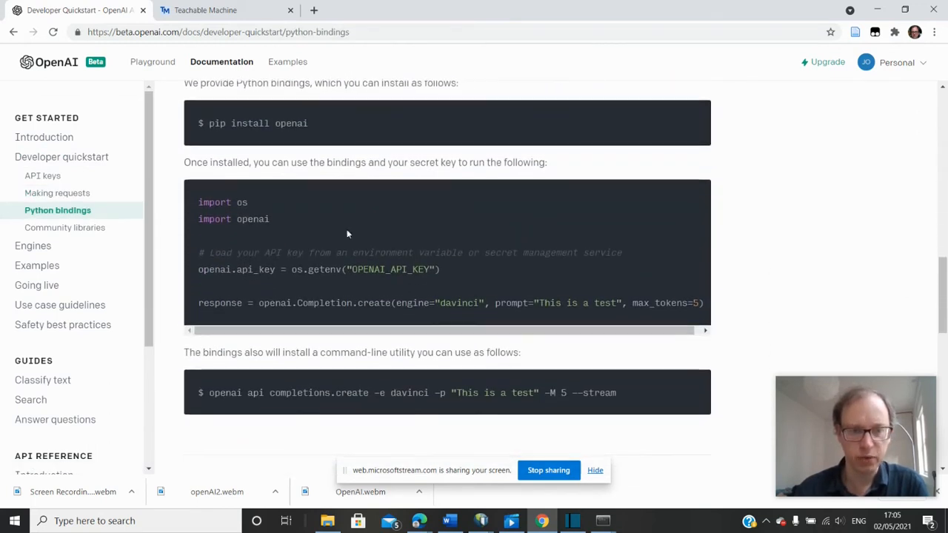
{"action": "scroll", "scroll_direction": "down", "scroll_amount": 3}
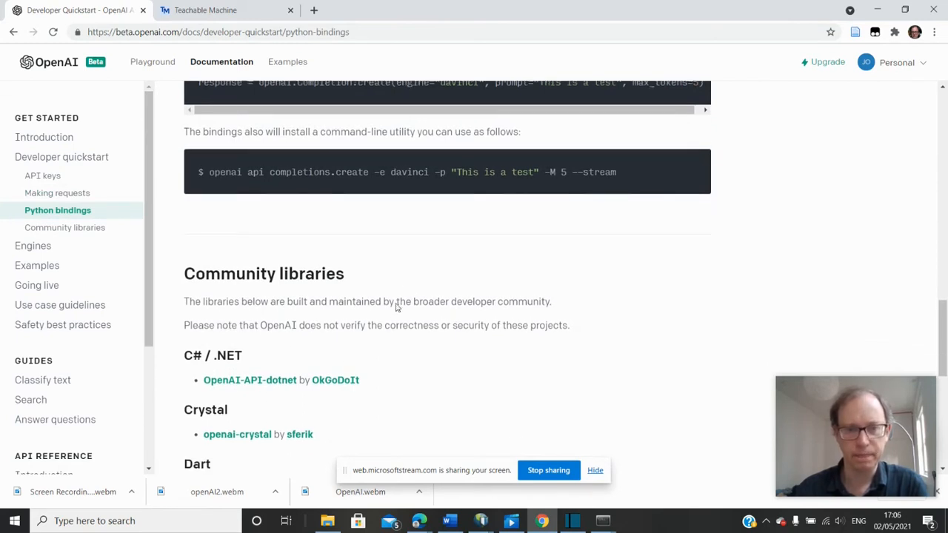
{"action": "scroll", "scroll_direction": "down", "scroll_amount": 3}
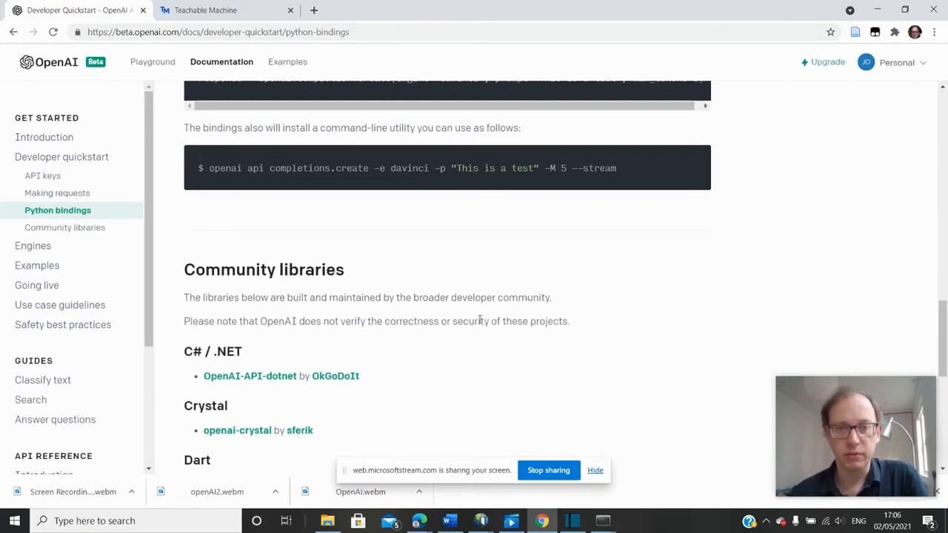
{"action": "scroll", "scroll_direction": "down", "scroll_amount": 3}
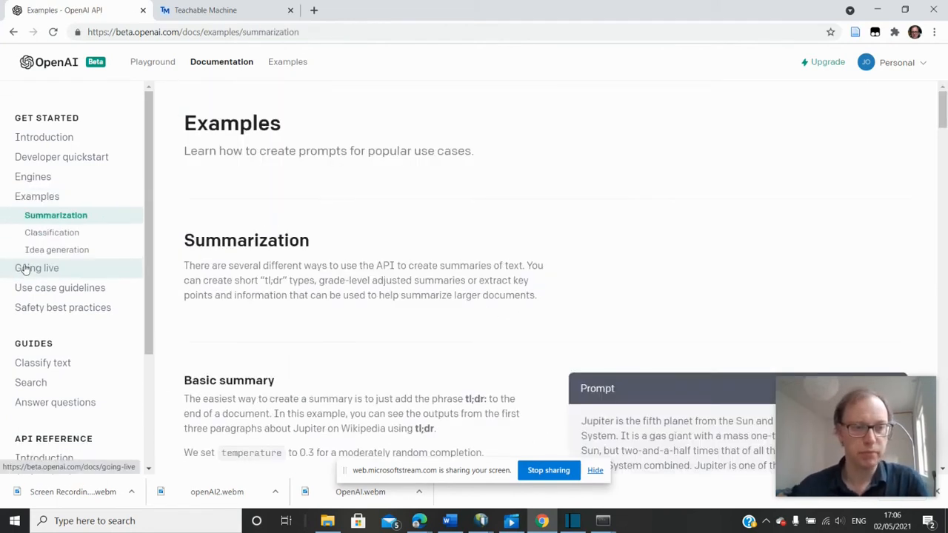
{"action": "mouse_move", "coordinate": [323, 329]}
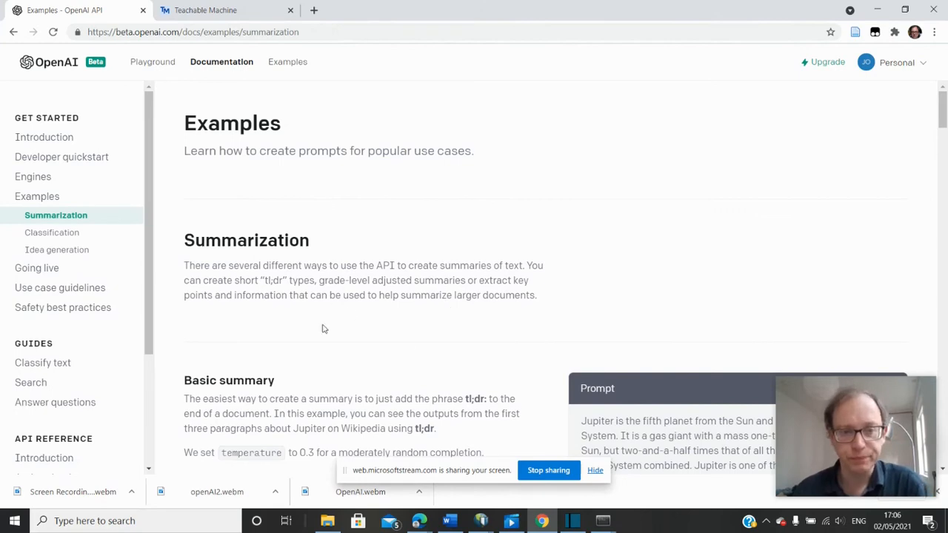
Step: Read the Summarization examples, then the Classification examples down to batch tweet-sentiment classification
{"action": "scroll", "scroll_direction": "down", "scroll_amount": 3}
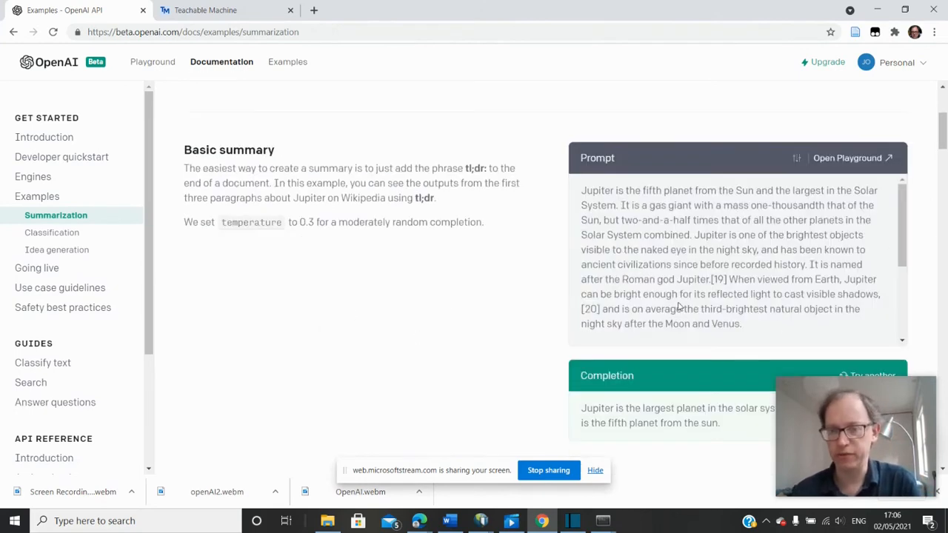
{"action": "scroll", "scroll_direction": "down", "scroll_amount": 3}
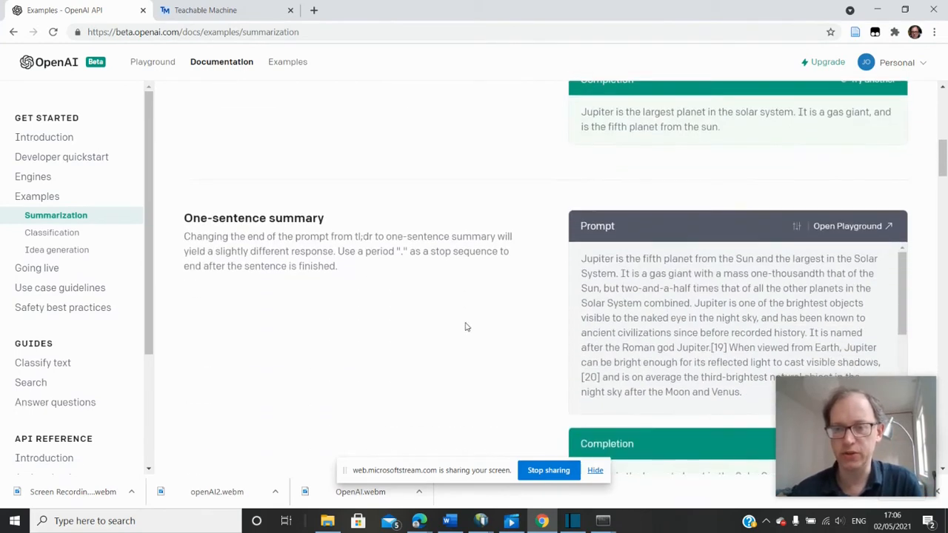
{"action": "scroll", "scroll_direction": "down", "scroll_amount": 3}
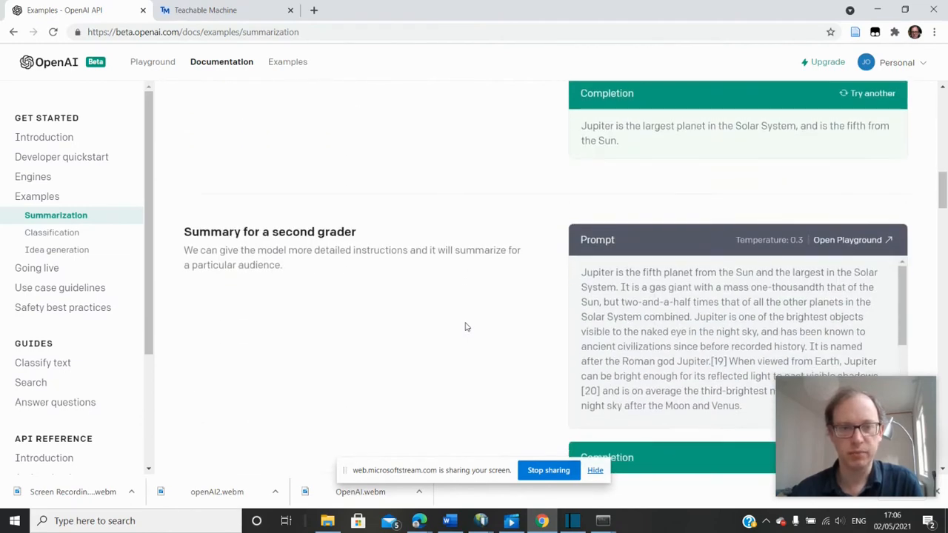
{"action": "scroll", "scroll_direction": "down", "scroll_amount": 3}
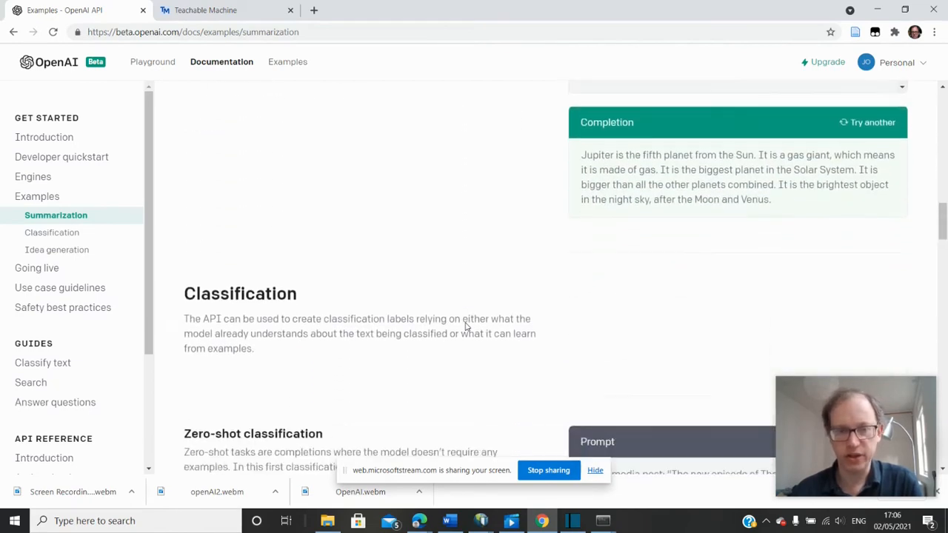
{"action": "left_click", "coordinate": [52, 232]}
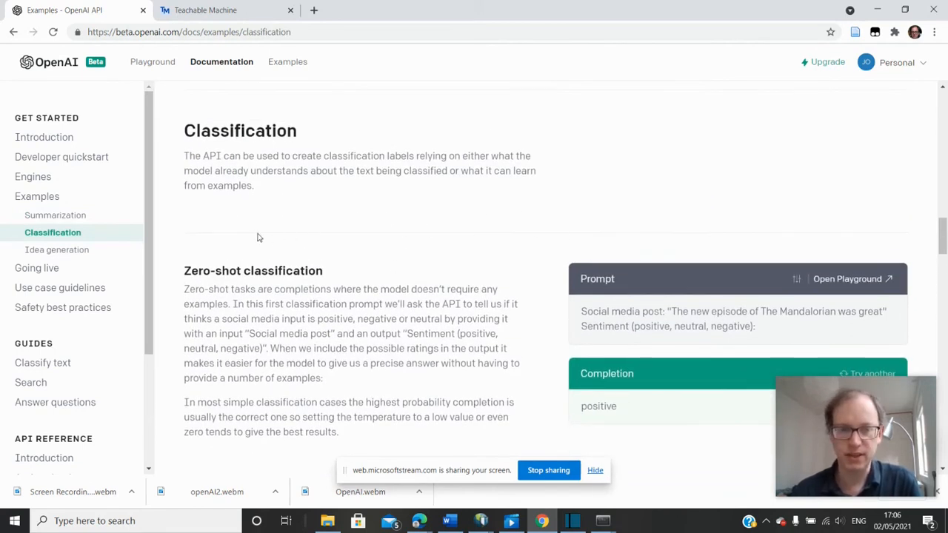
{"action": "mouse_move", "coordinate": [517, 289]}
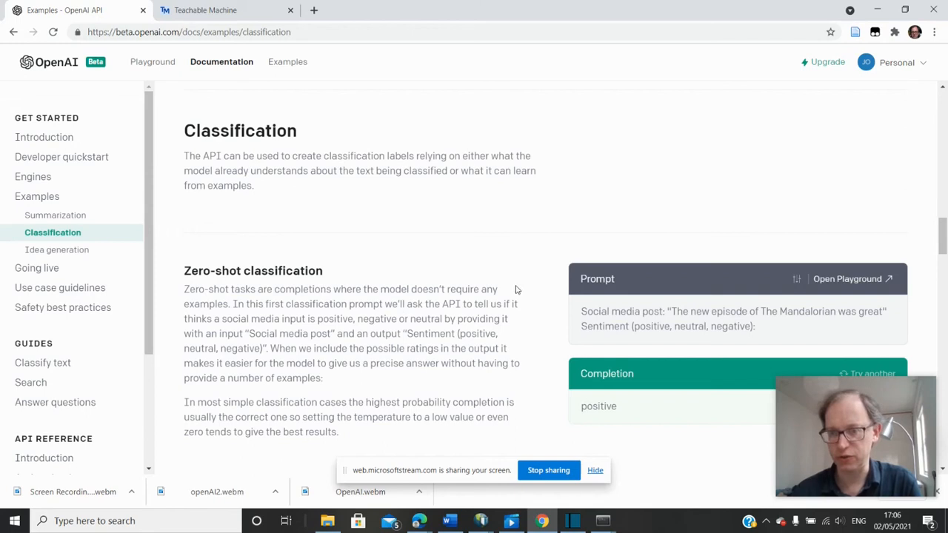
{"action": "scroll", "scroll_direction": "down", "scroll_amount": 3}
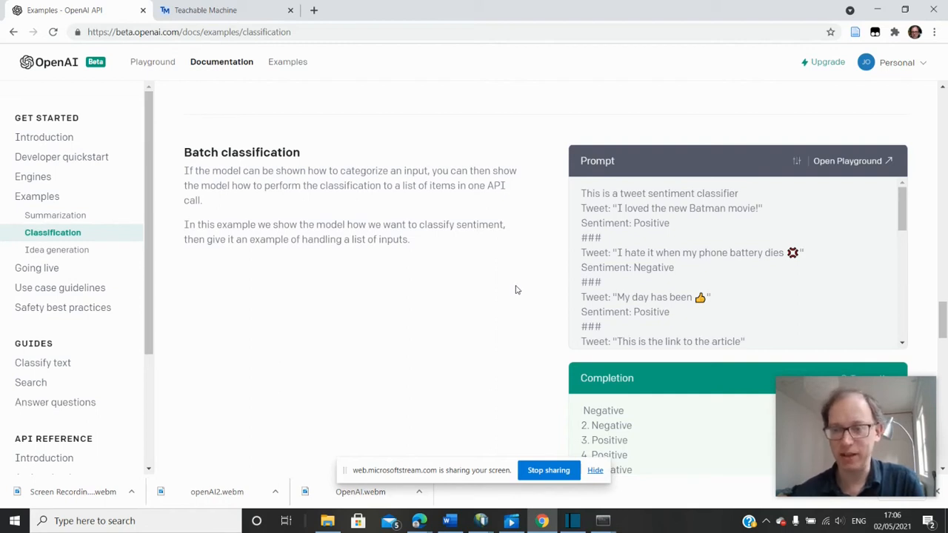
{"action": "mouse_move", "coordinate": [425, 307]}
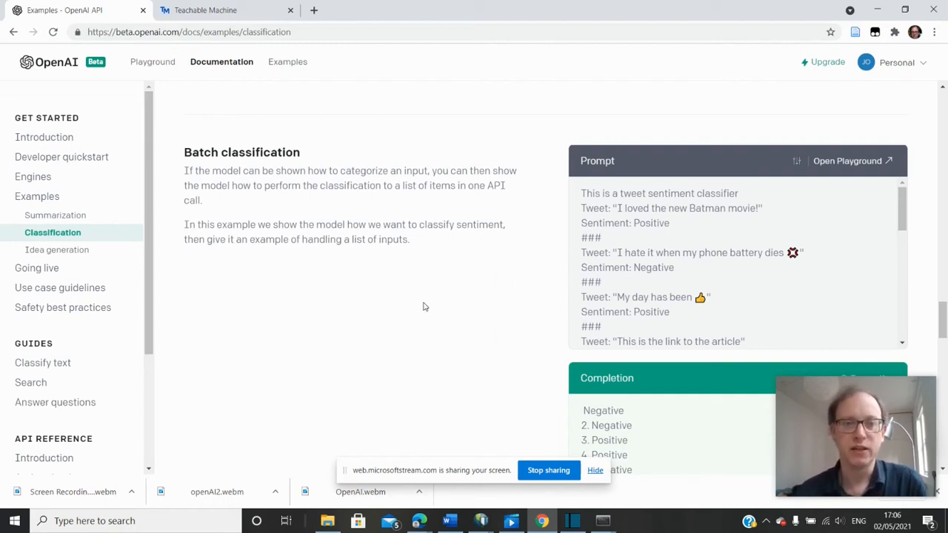
{"action": "mouse_move", "coordinate": [347, 234]}
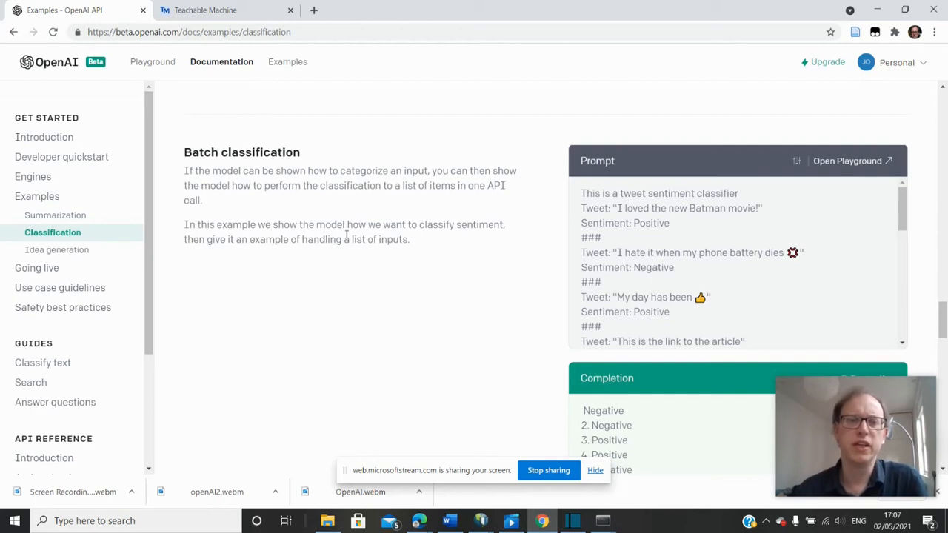
{"action": "mouse_move", "coordinate": [222, 9]}
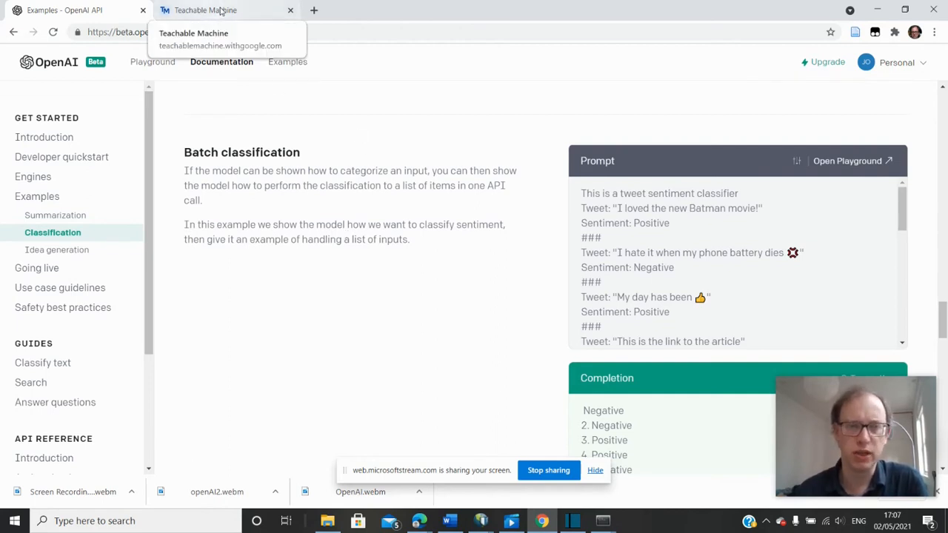
Step: Switch to the Teachable Machine tab showing its home page
{"action": "left_click", "coordinate": [222, 9]}
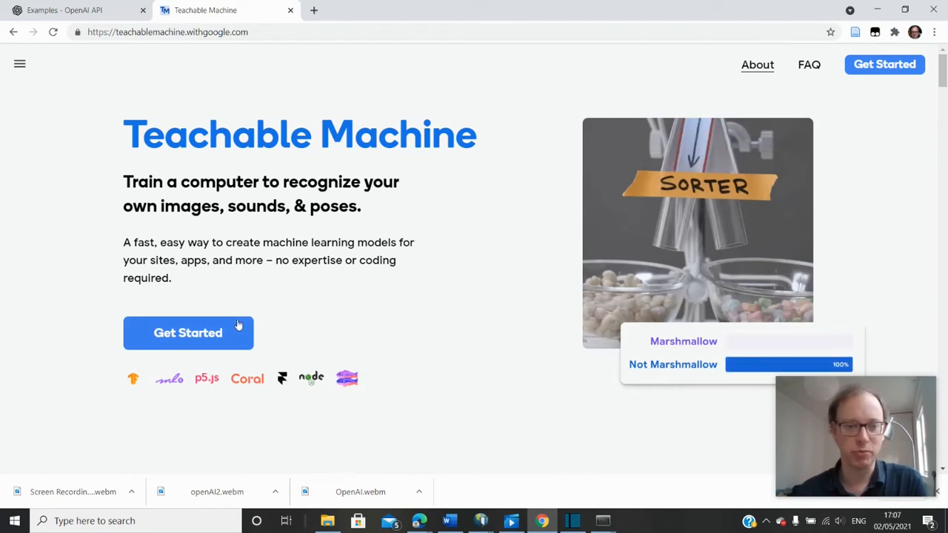
{"action": "mouse_move", "coordinate": [191, 354]}
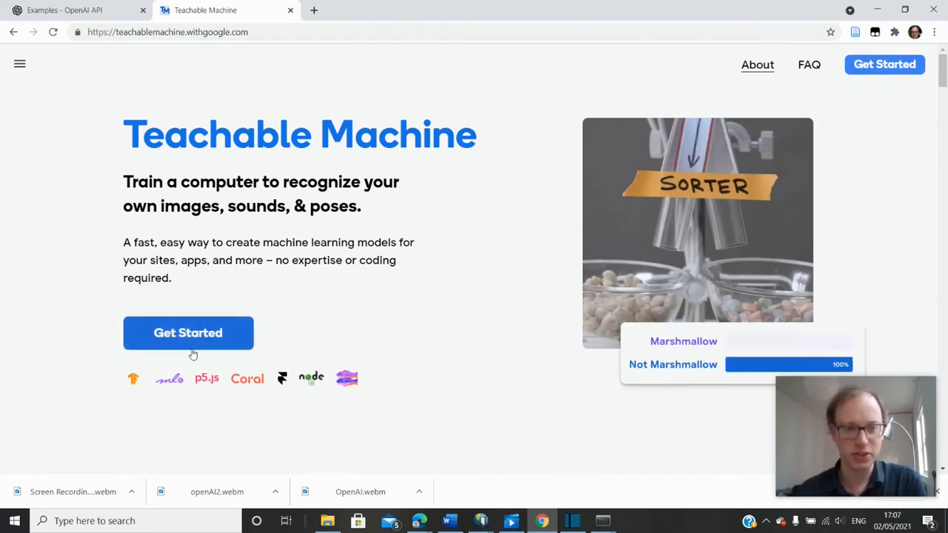
Step: Begin a new Teachable Machine project from the Get Started page
{"action": "left_click", "coordinate": [186, 331]}
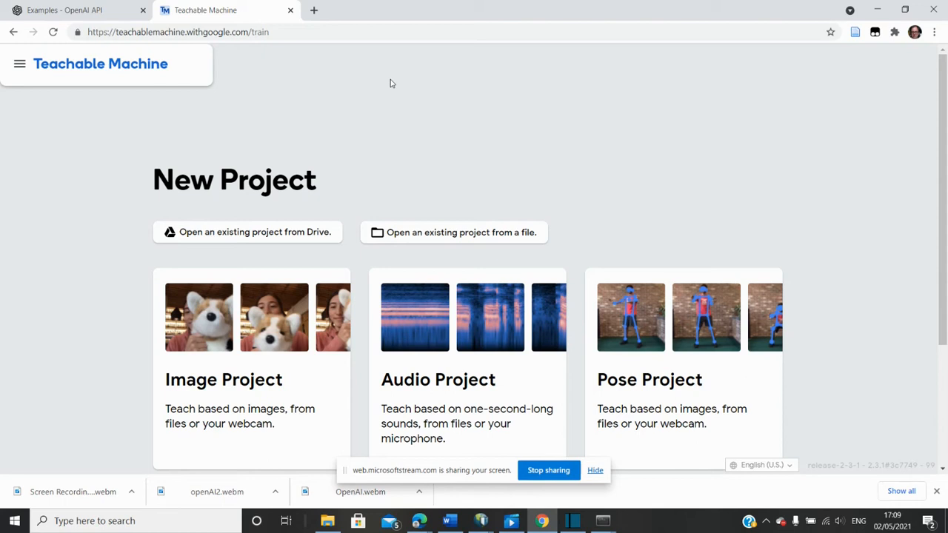
{"action": "mouse_move", "coordinate": [267, 379]}
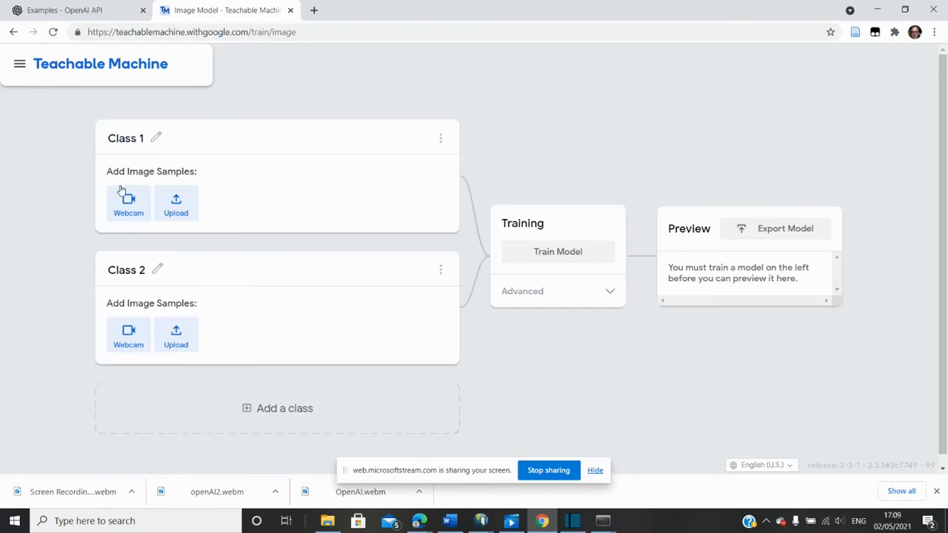
Step: Record 131 webcam samples of a held-up phone into Class 1
{"action": "left_click", "coordinate": [127, 205]}
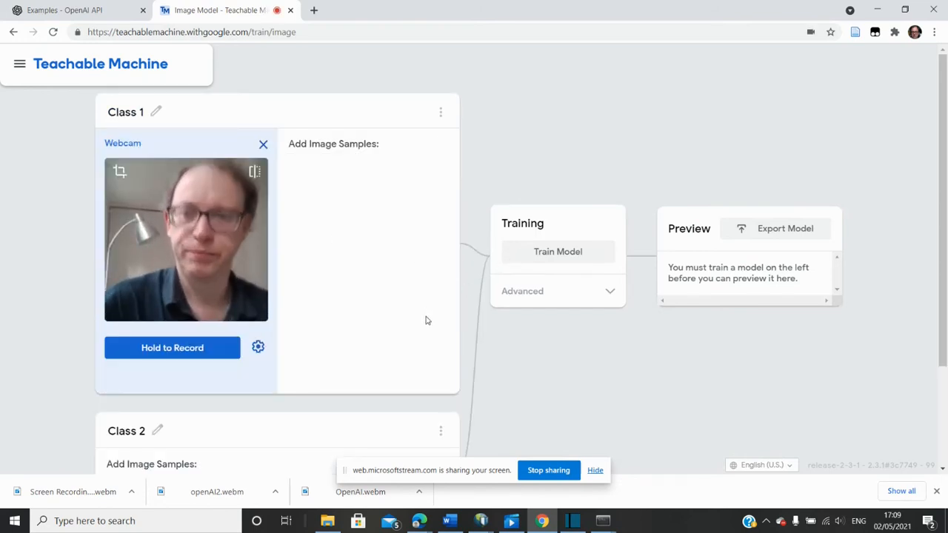
{"action": "mouse_move", "coordinate": [425, 314]}
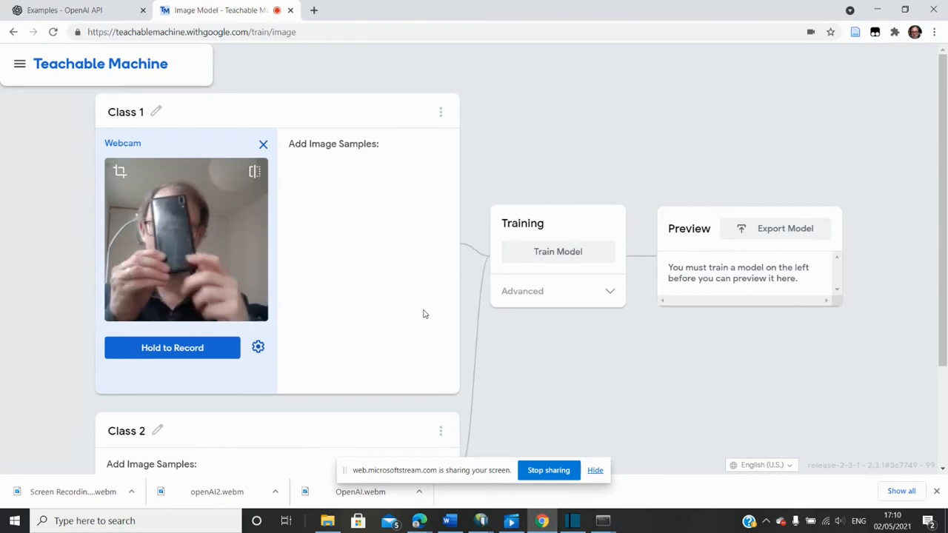
{"action": "mouse_move", "coordinate": [607, 386]}
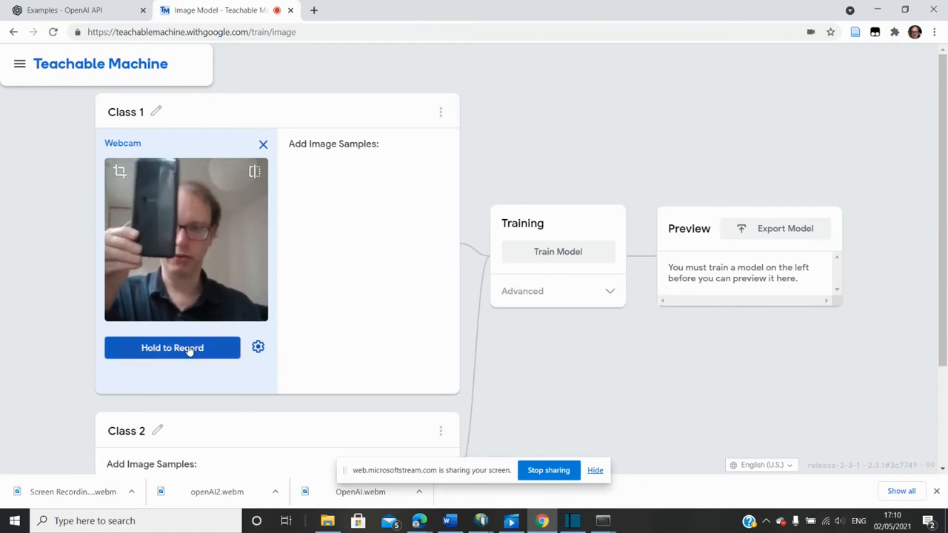
{"action": "left_click", "coordinate": [172, 346]}
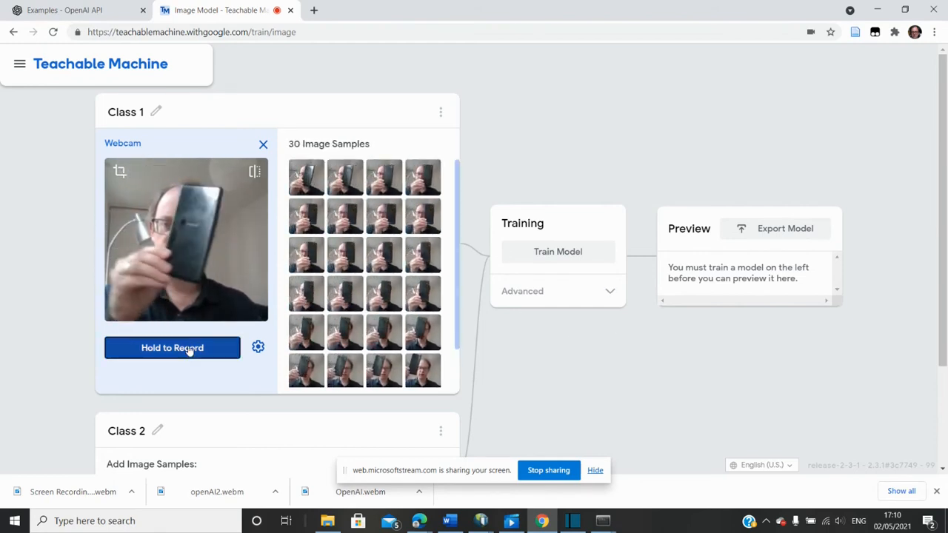
{"action": "left_click", "coordinate": [172, 346]}
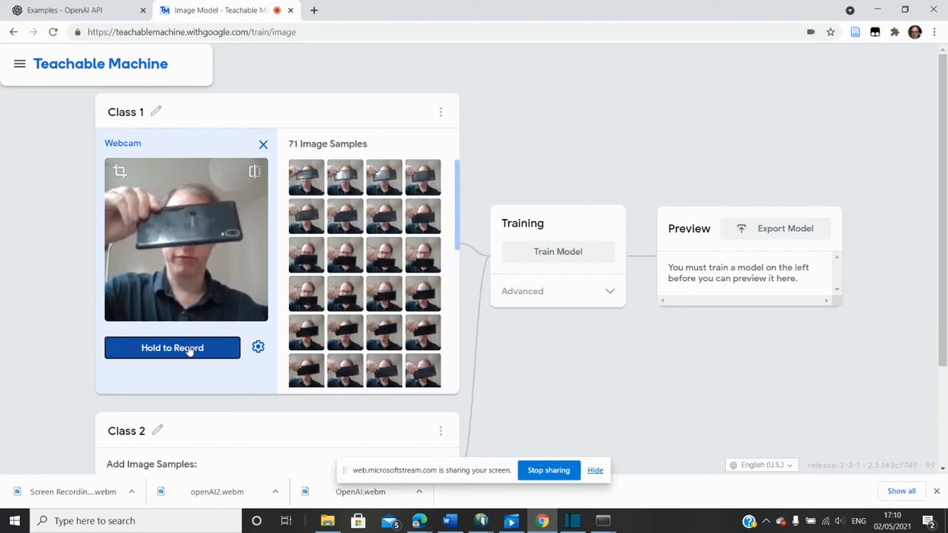
{"action": "left_click", "coordinate": [172, 347]}
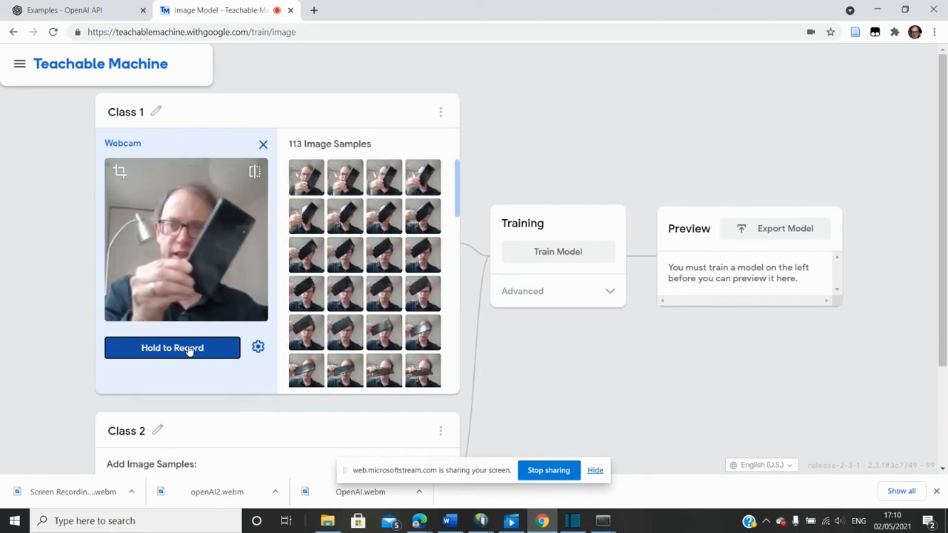
{"action": "left_click", "coordinate": [171, 347]}
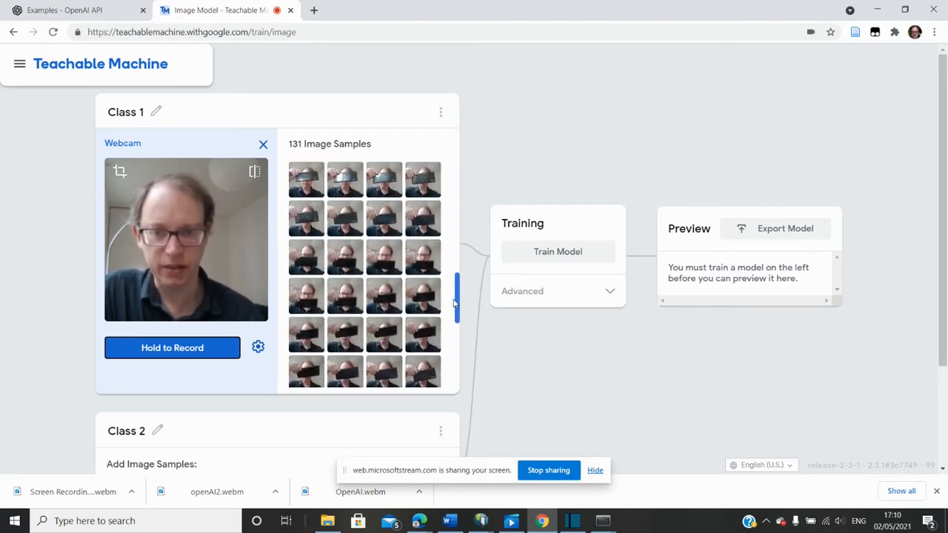
{"action": "scroll", "scroll_direction": "down", "scroll_amount": 3}
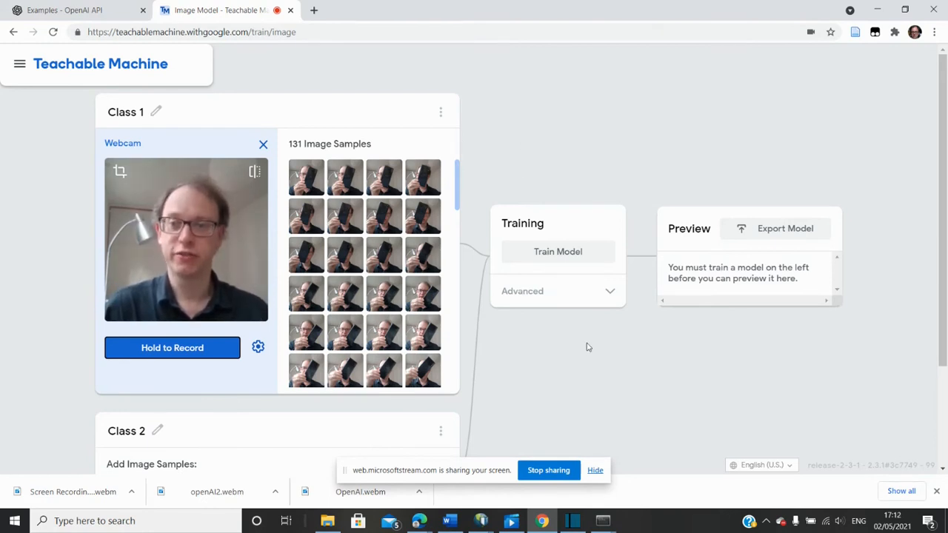
{"action": "scroll", "scroll_direction": "down", "scroll_amount": 3}
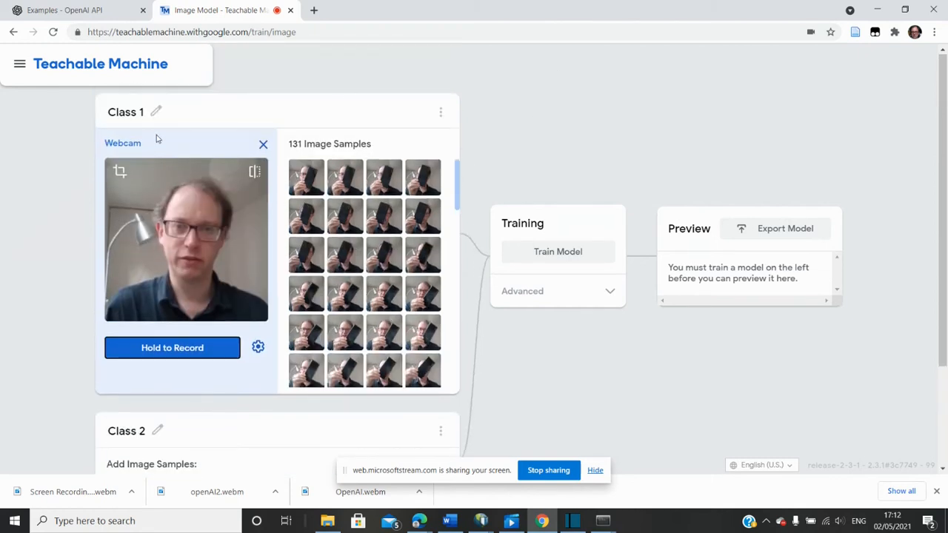
Step: Record 177 webcam samples of a banknote into Class 2 and name the class 'money'
{"action": "left_click", "coordinate": [125, 113]}
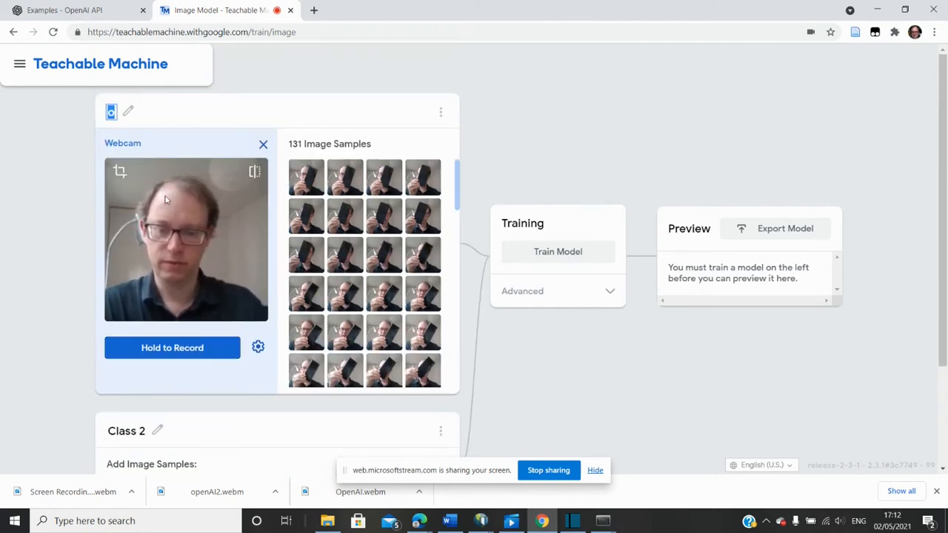
{"action": "scroll", "scroll_direction": "down", "scroll_amount": 3}
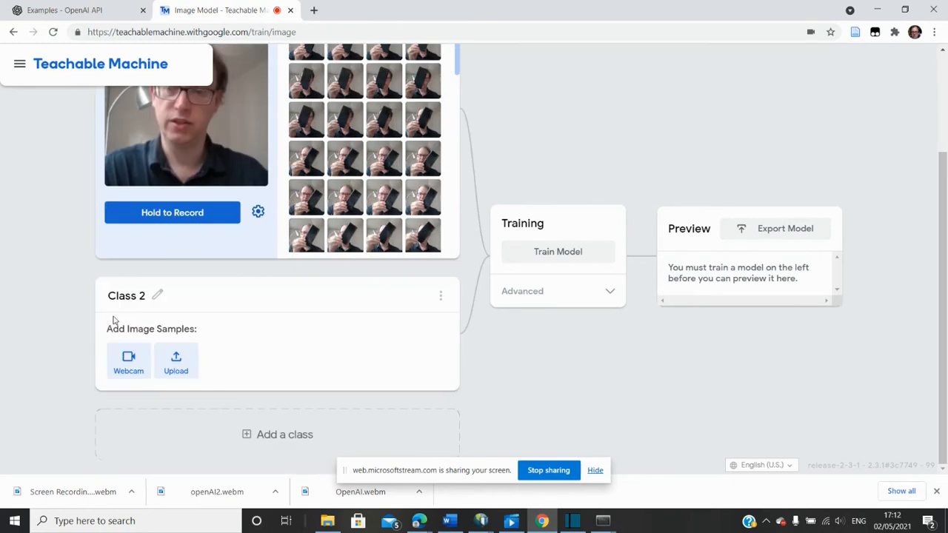
{"action": "left_click", "coordinate": [127, 361]}
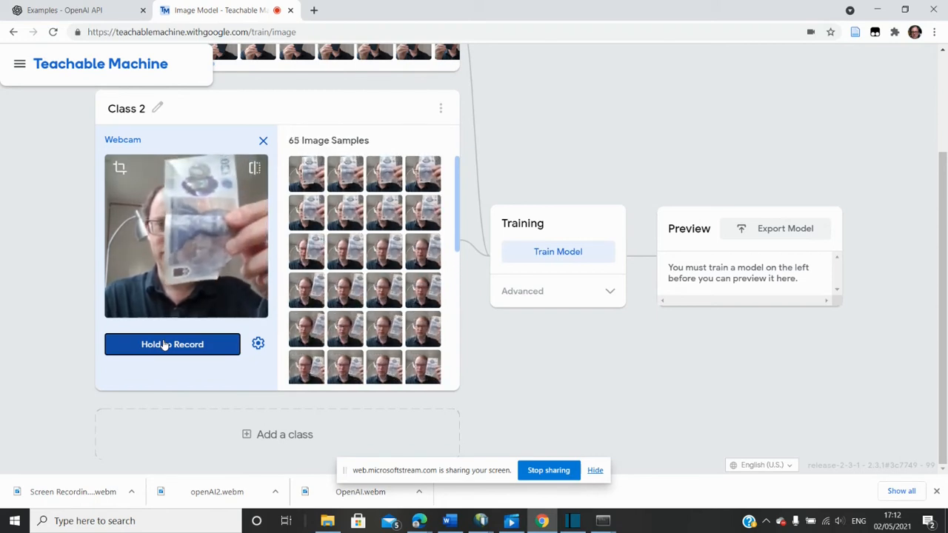
{"action": "left_click", "coordinate": [172, 344]}
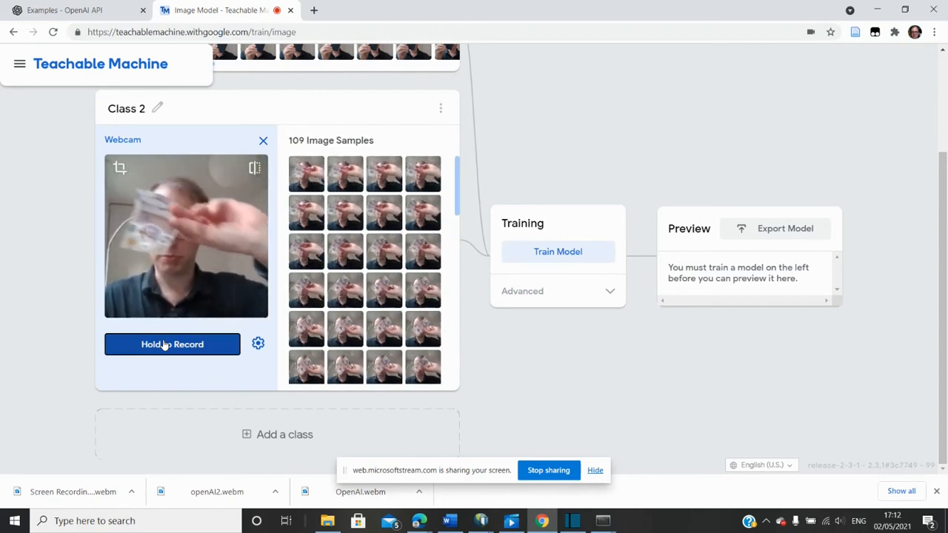
{"action": "left_click", "coordinate": [172, 344]}
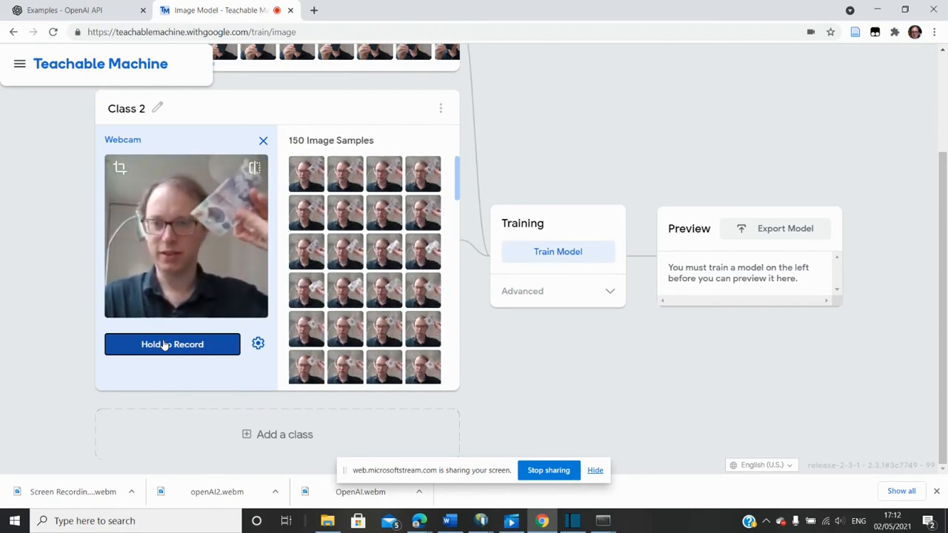
{"action": "left_click", "coordinate": [172, 344]}
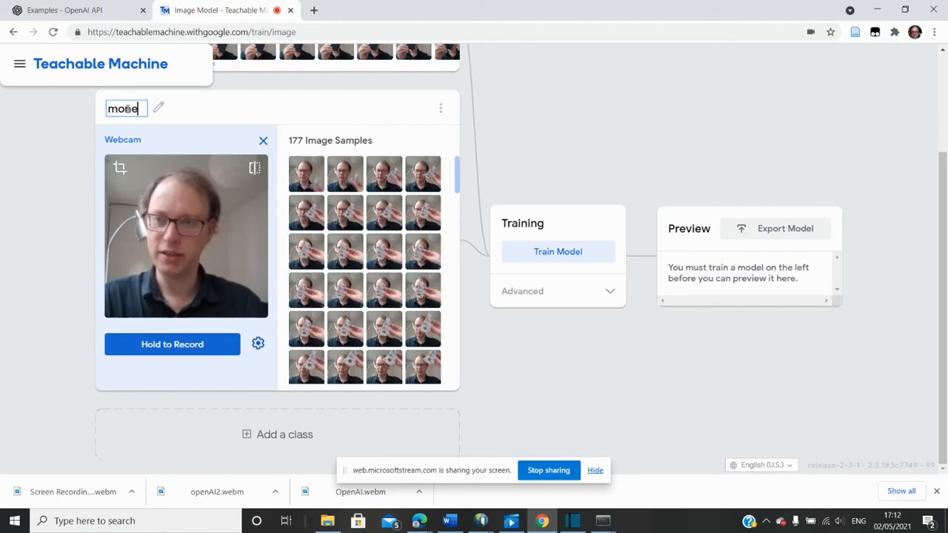
{"action": "type", "text": "money"}
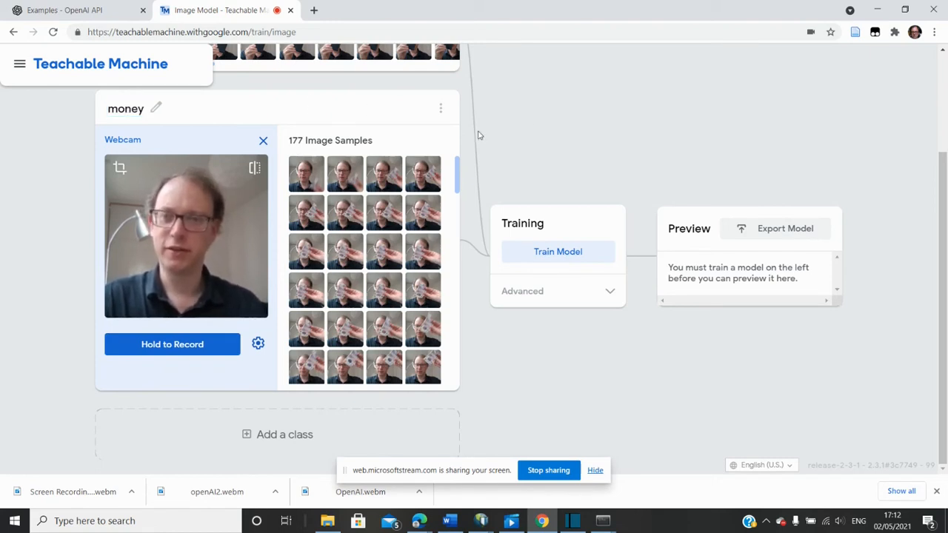
{"action": "mouse_move", "coordinate": [578, 126]}
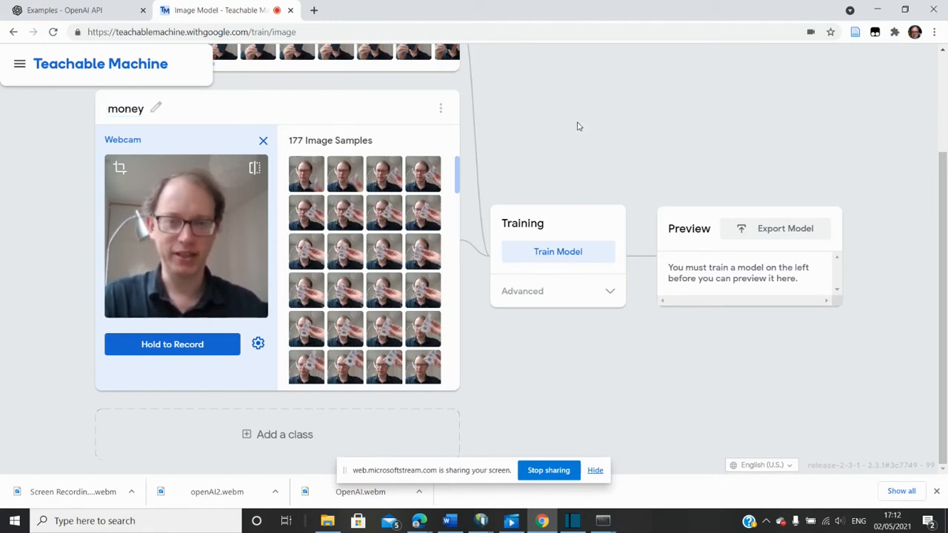
Step: Train the two-class Phone/money model until live preview predictions appear
{"action": "left_click", "coordinate": [557, 252]}
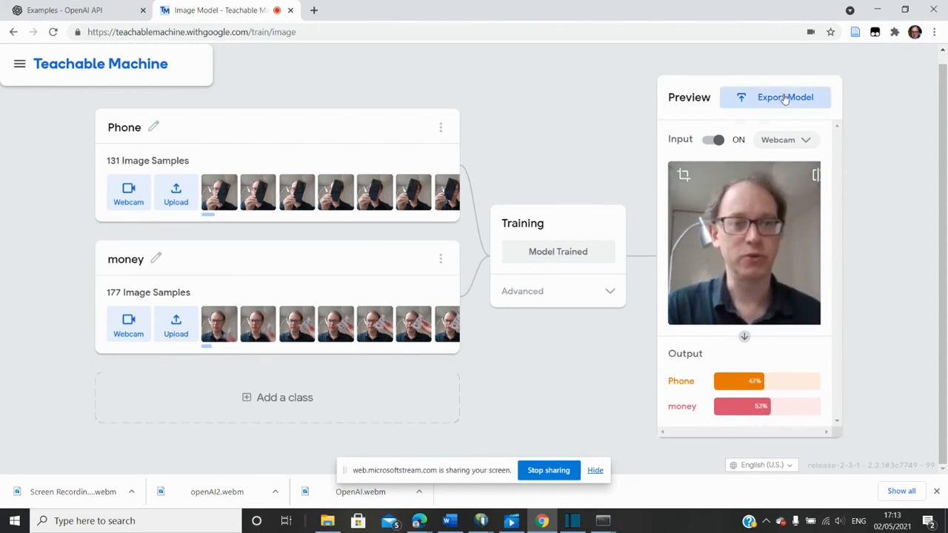
Step: Show the TensorFlow.js Download export option and scroll through its JavaScript usage snippet
{"action": "left_click", "coordinate": [776, 97]}
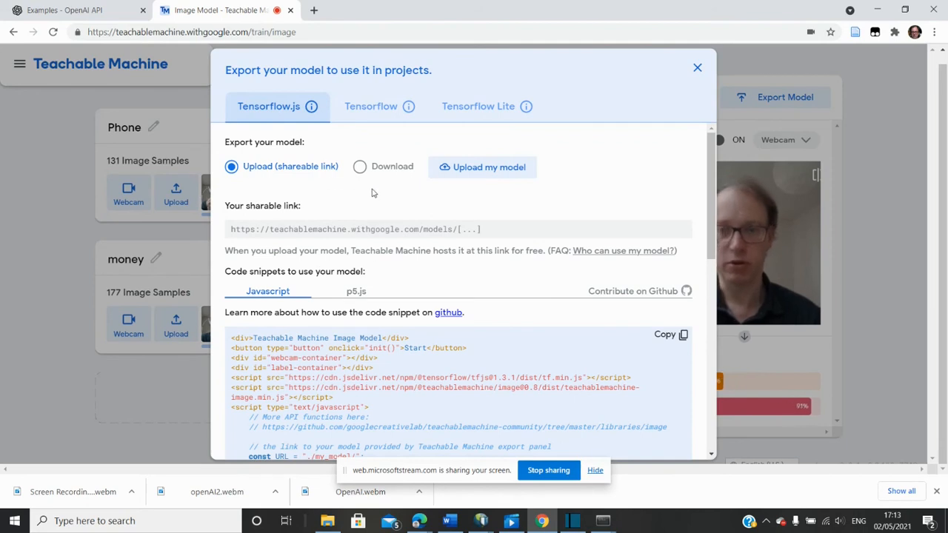
{"action": "left_click", "coordinate": [360, 166]}
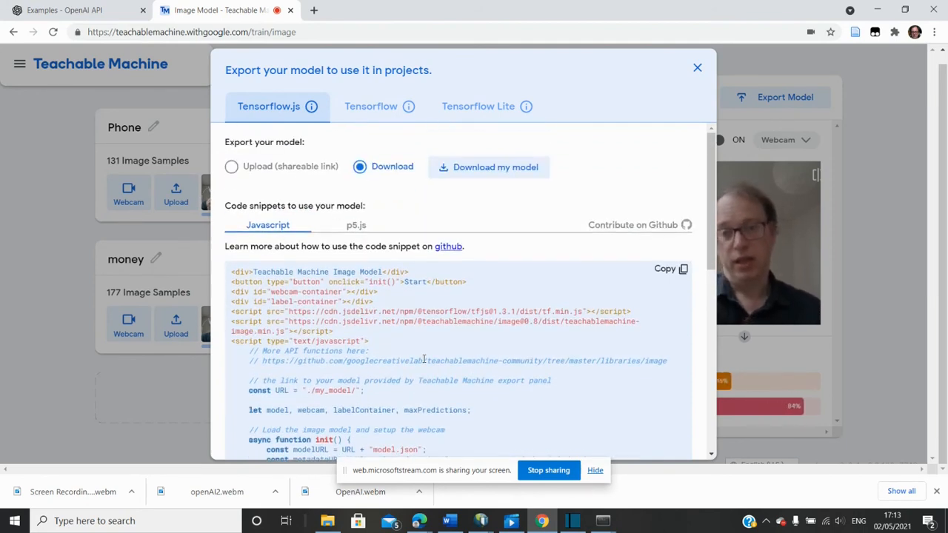
{"action": "scroll", "scroll_direction": "down", "scroll_amount": 3}
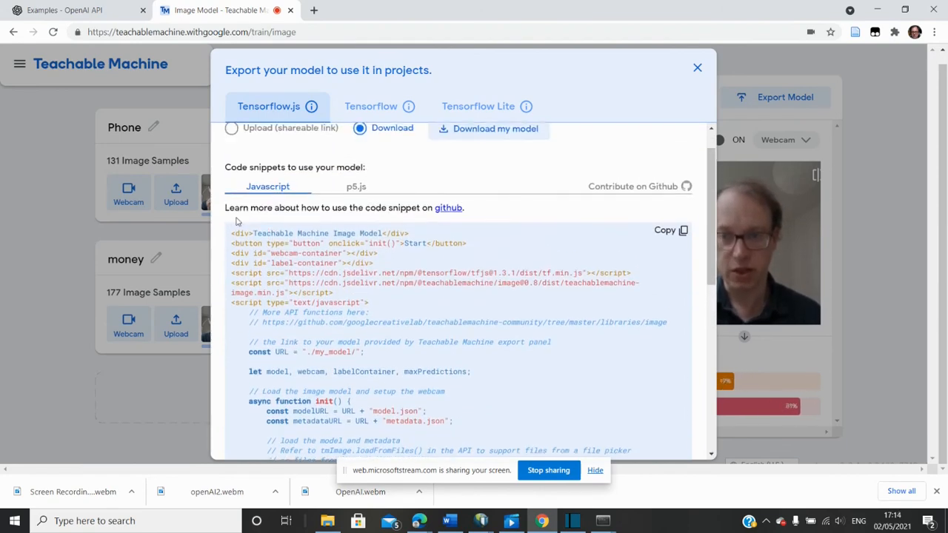
{"action": "scroll", "scroll_direction": "down", "scroll_amount": 3}
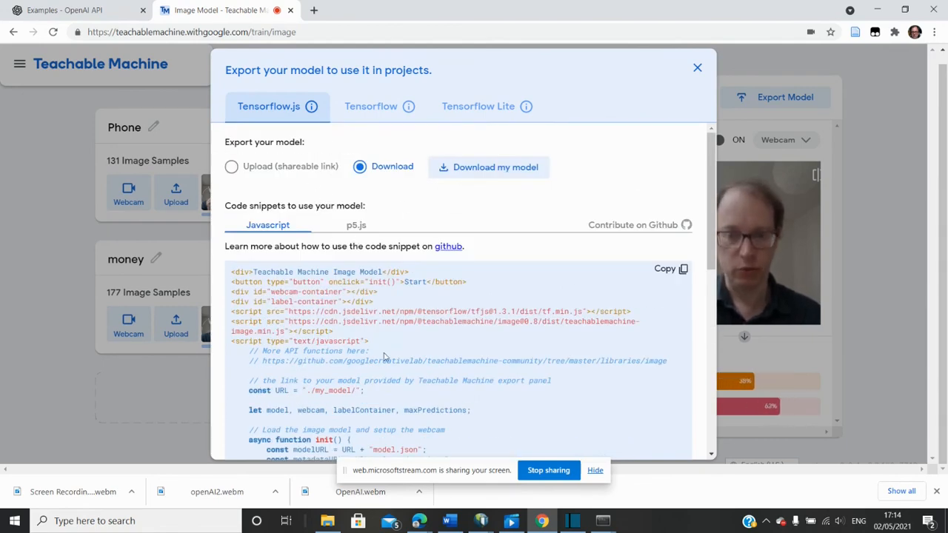
{"action": "scroll", "scroll_direction": "down", "scroll_amount": 3}
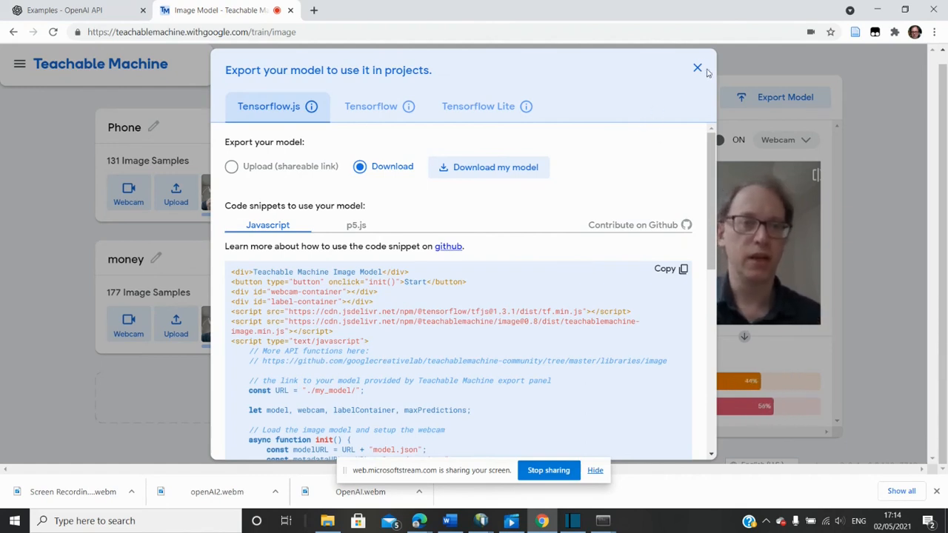
Step: Dismiss the export panel and show the Upload panel for the Phone class
{"action": "left_click", "coordinate": [697, 69]}
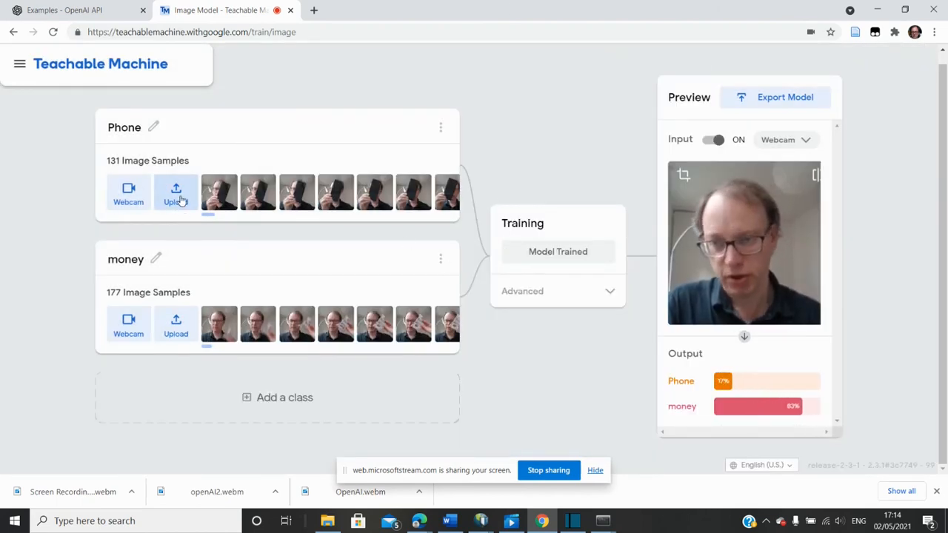
{"action": "left_click", "coordinate": [175, 192]}
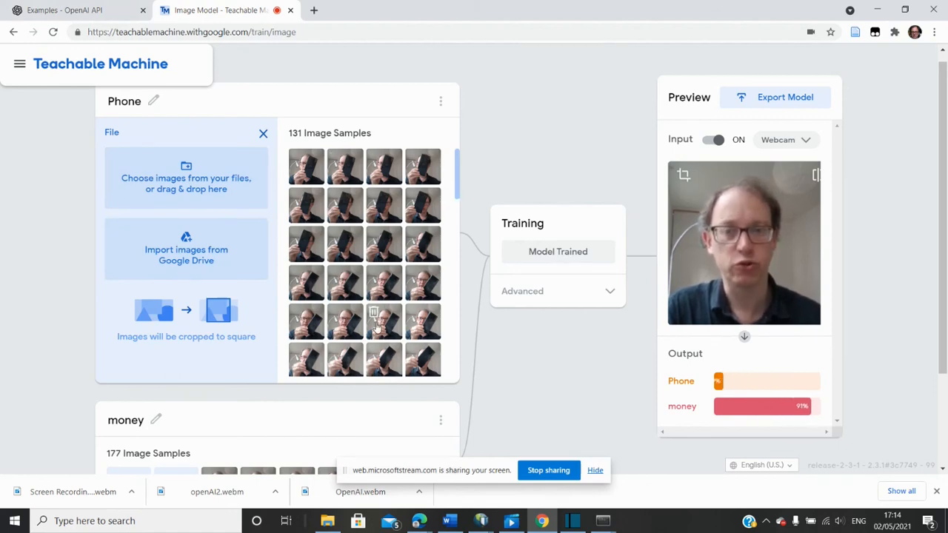
{"action": "mouse_move", "coordinate": [67, 9]}
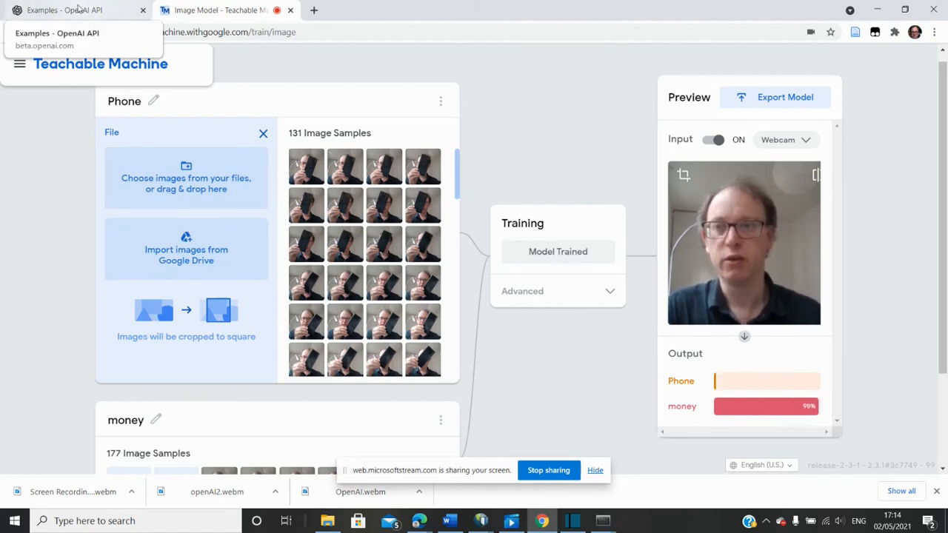
Step: Browse the OpenAI Examples gallery down to Essay outline and ESRB rating
{"action": "left_click", "coordinate": [62, 9]}
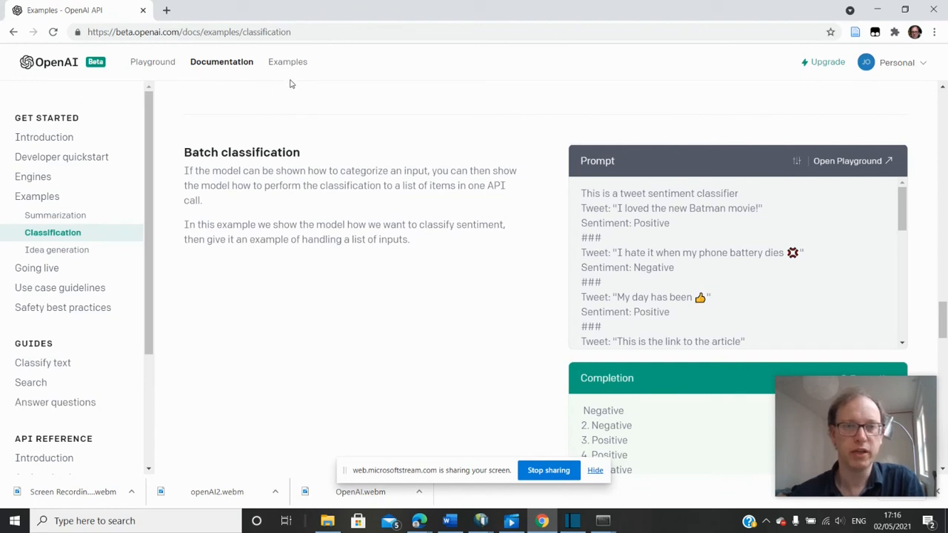
{"action": "left_click", "coordinate": [288, 63]}
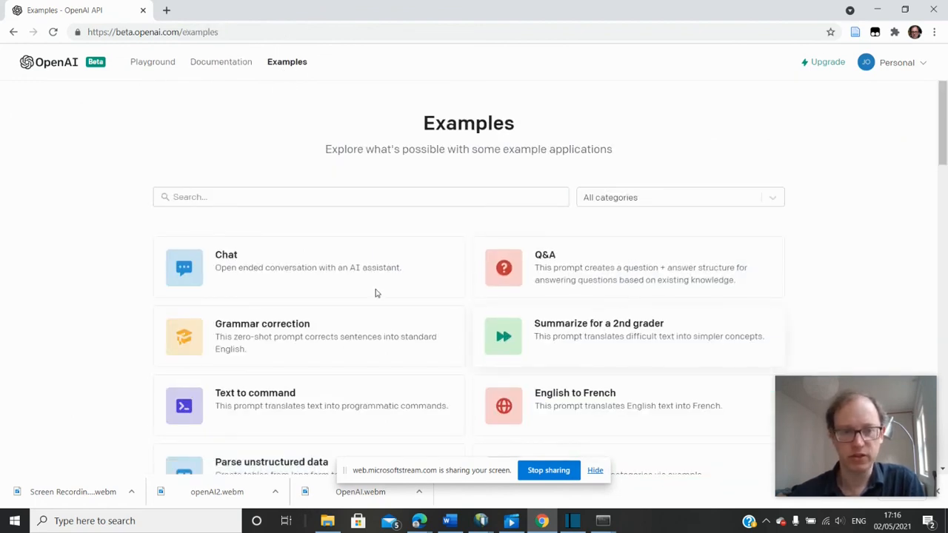
{"action": "scroll", "scroll_direction": "down", "scroll_amount": 3}
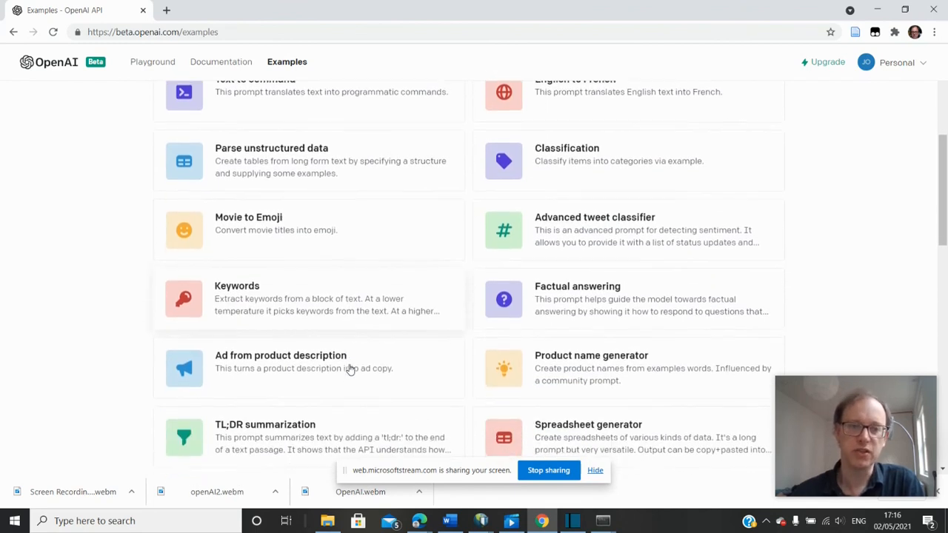
{"action": "scroll", "scroll_direction": "down", "scroll_amount": 3}
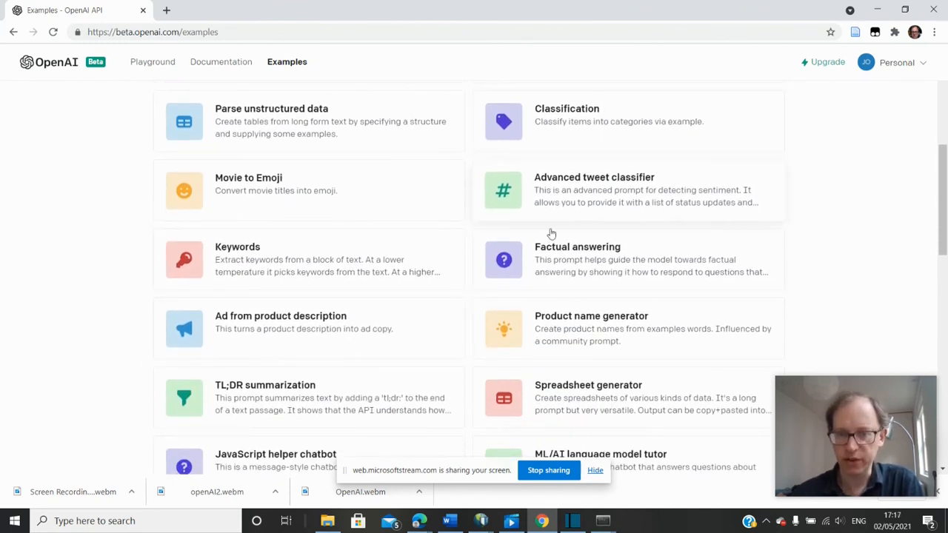
{"action": "scroll", "scroll_direction": "down", "scroll_amount": 3}
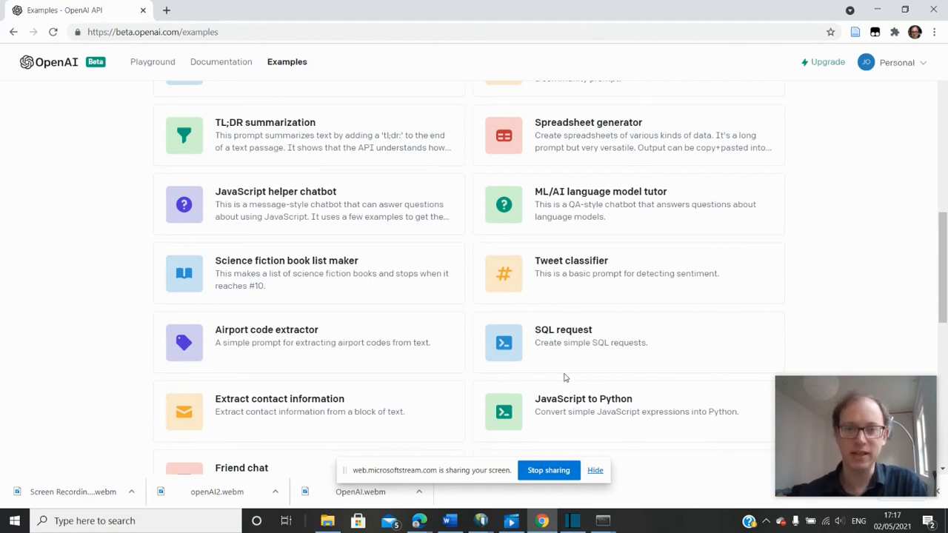
{"action": "scroll", "scroll_direction": "down", "scroll_amount": 3}
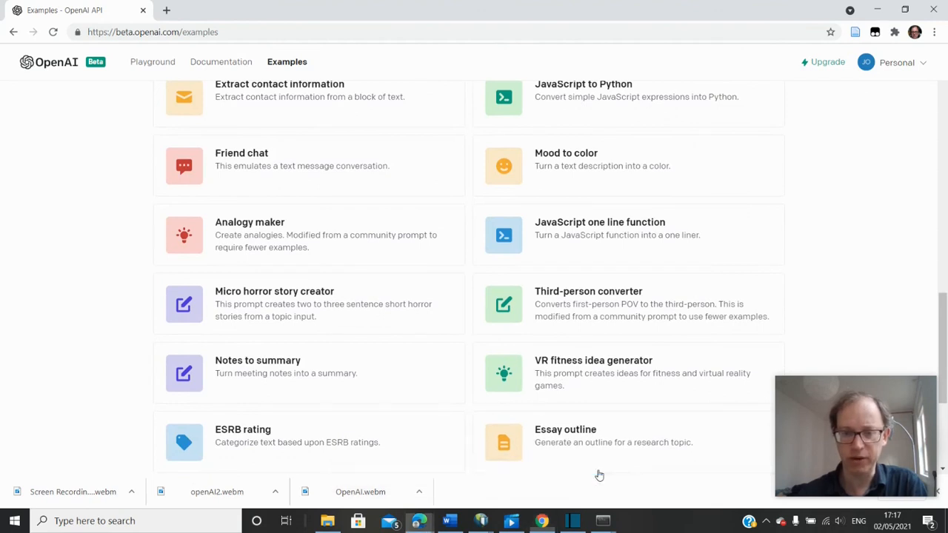
{"action": "mouse_move", "coordinate": [667, 360]}
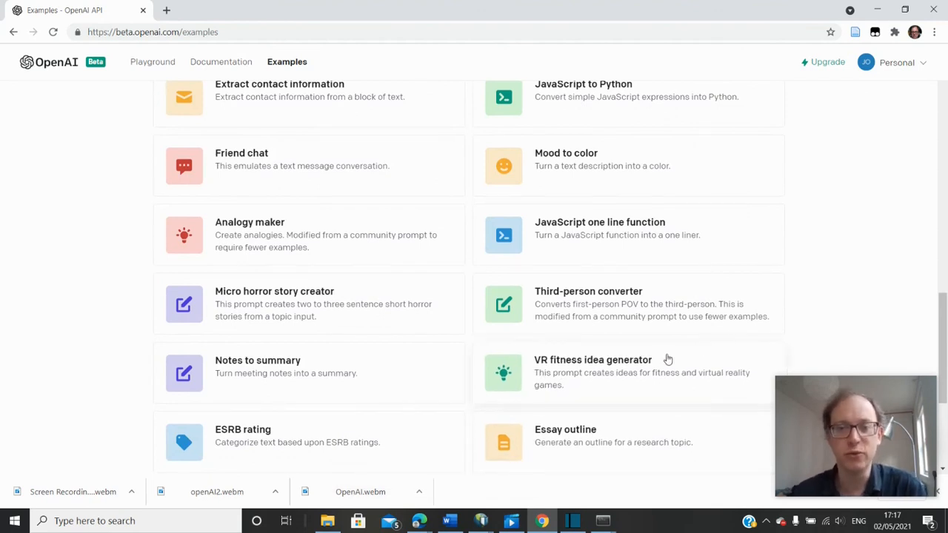